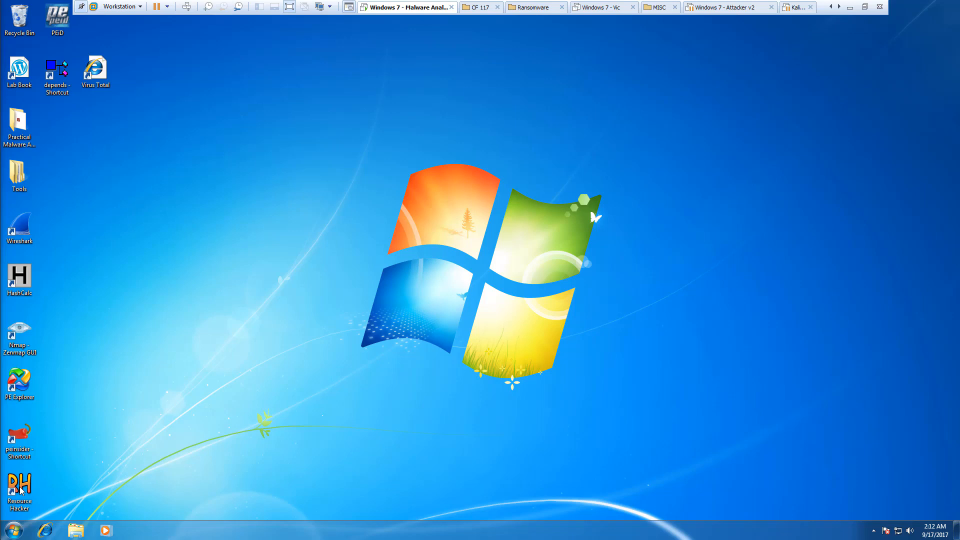
pyautogui.moveTo(304, 338)
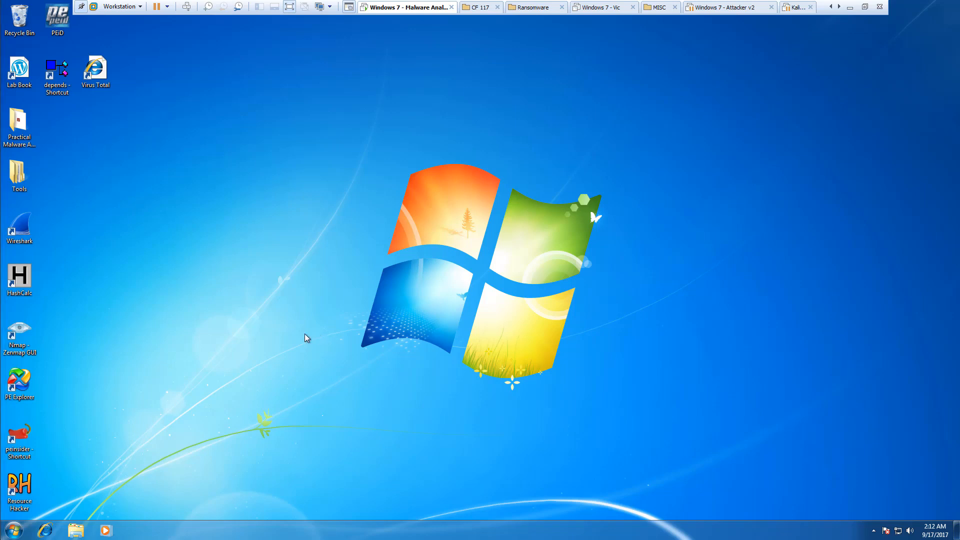
pyautogui.moveTo(204, 284)
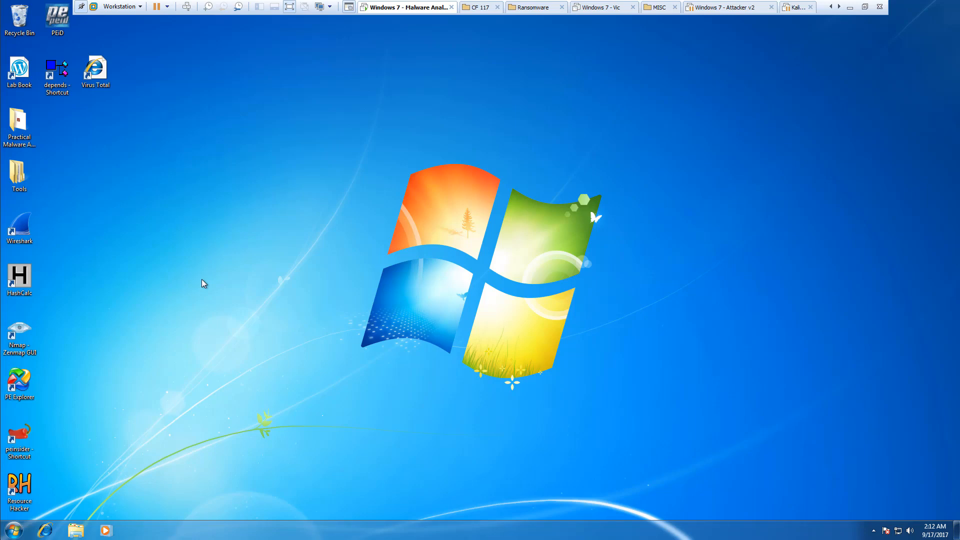
# Launch the VirusTotal site and choose Lab01-01.dll from the Chapter_1L folder for upload
pyautogui.click(95, 68)
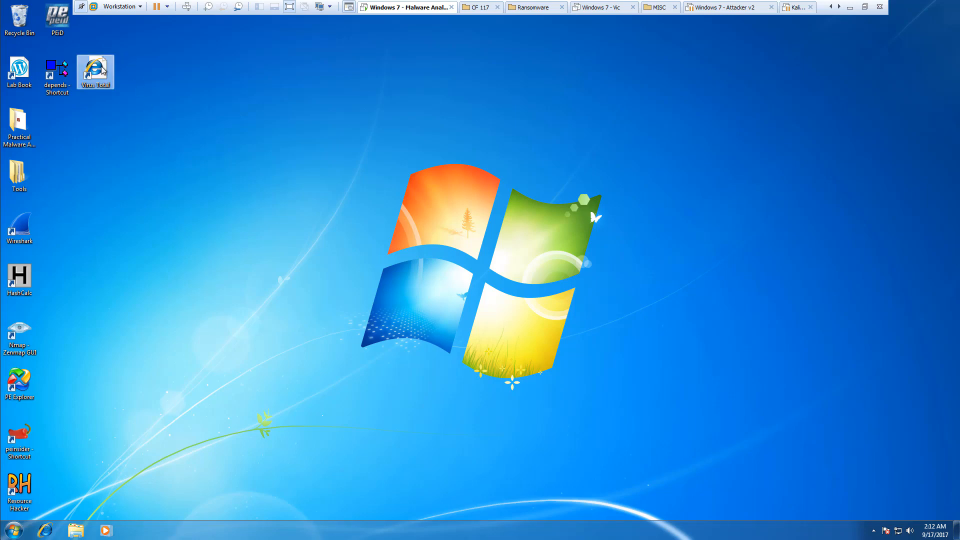
pyautogui.doubleClick(95, 68)
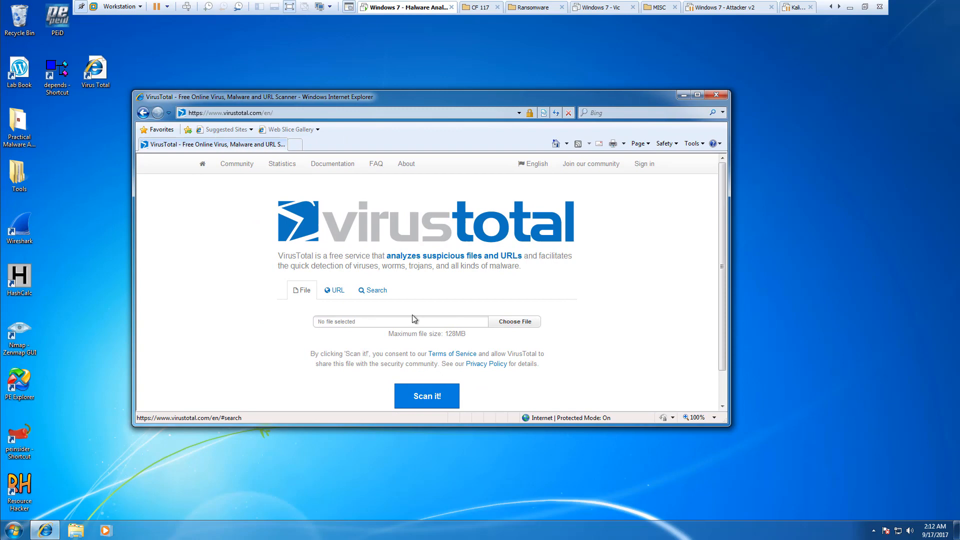
pyautogui.click(514, 322)
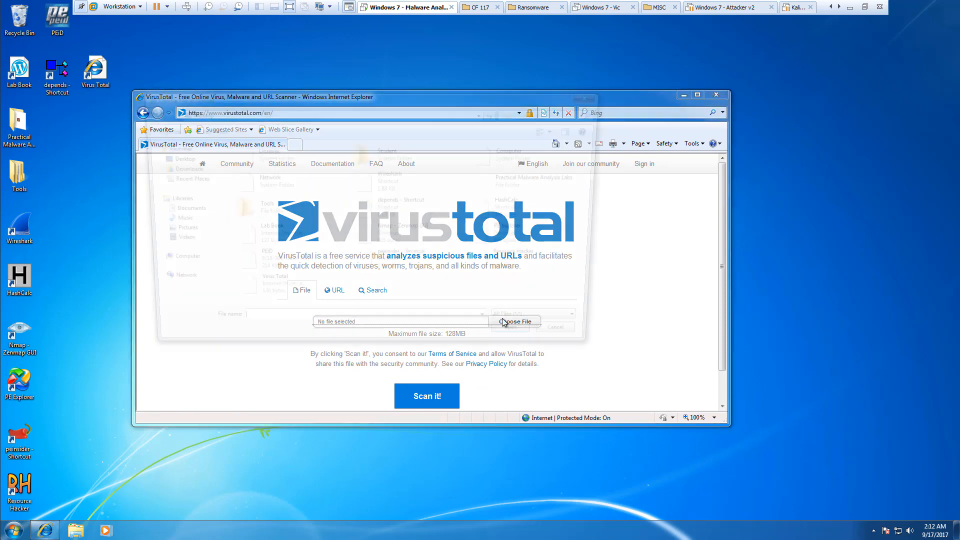
pyautogui.click(515, 322)
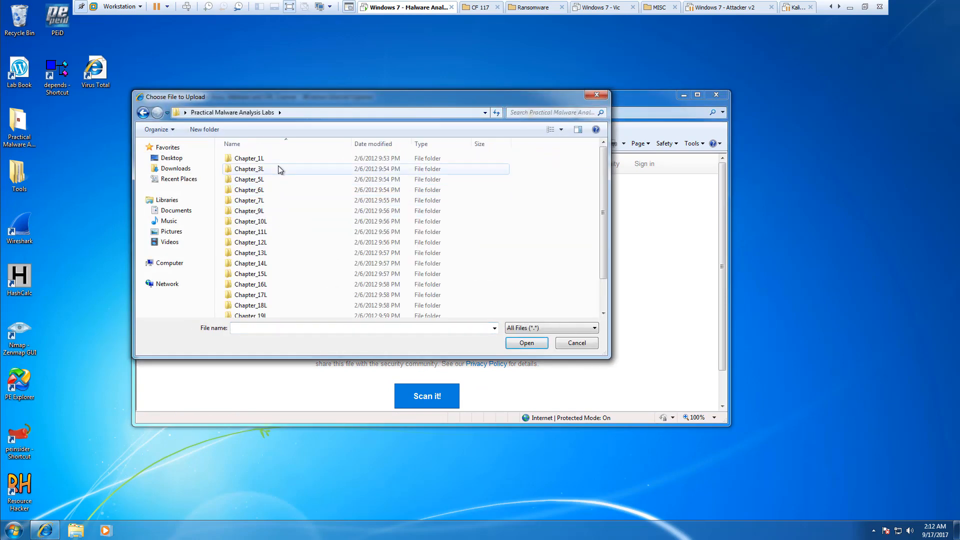
pyautogui.doubleClick(248, 158)
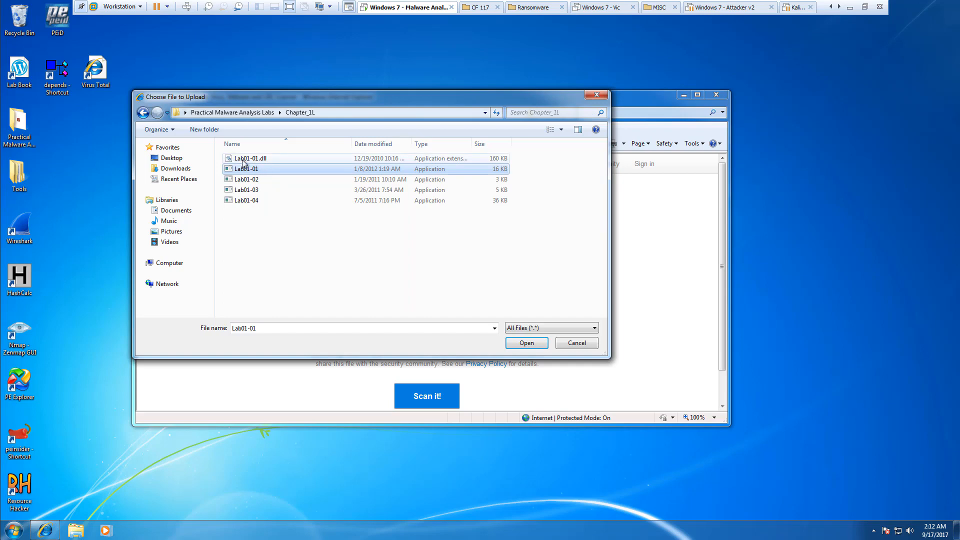
pyautogui.moveTo(246, 170)
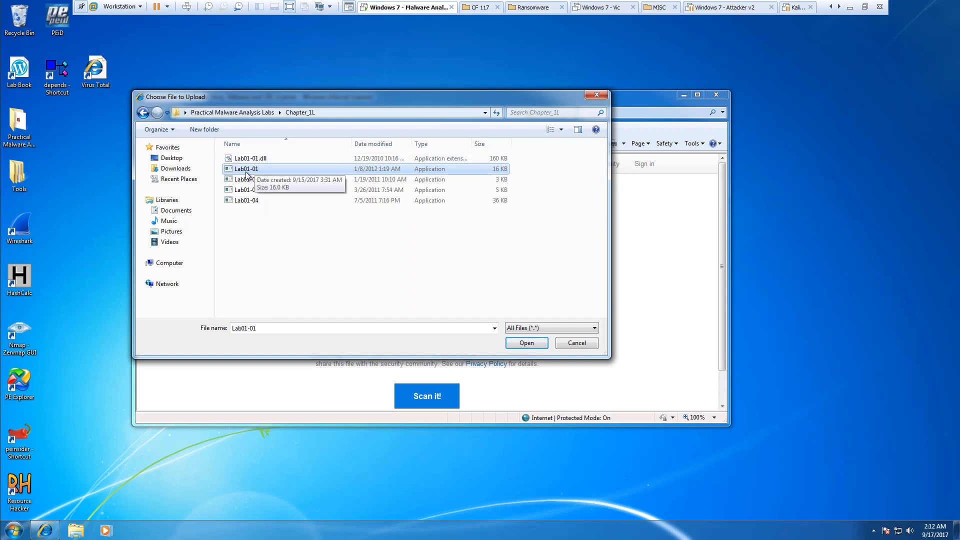
pyautogui.click(526, 342)
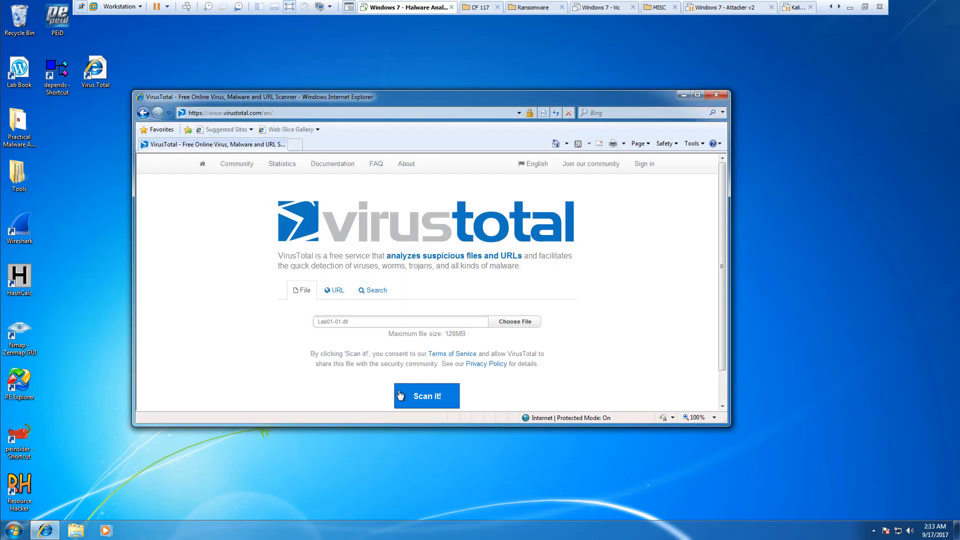
# Scan Lab01-01.dll and request a reanalysis, yielding the 28/64 detection report
pyautogui.click(426, 396)
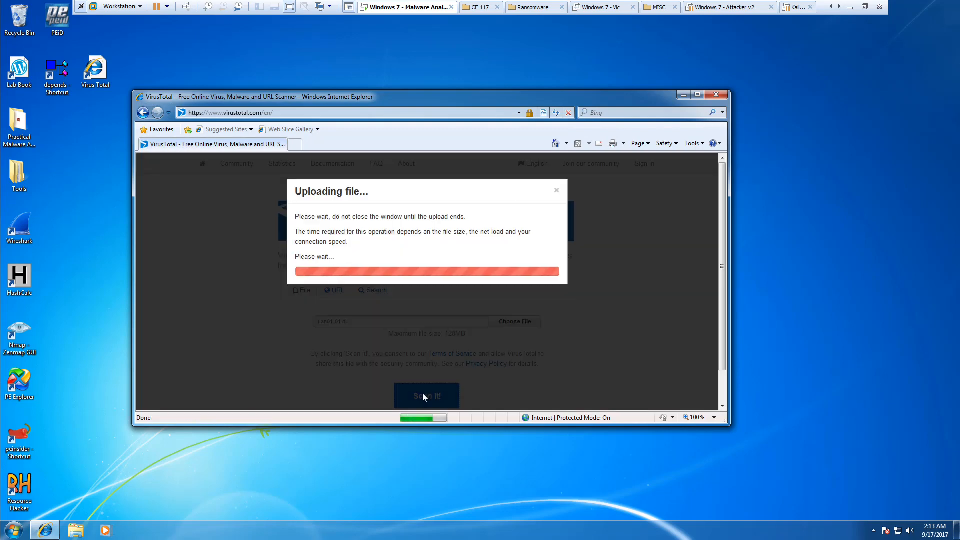
pyautogui.click(426, 395)
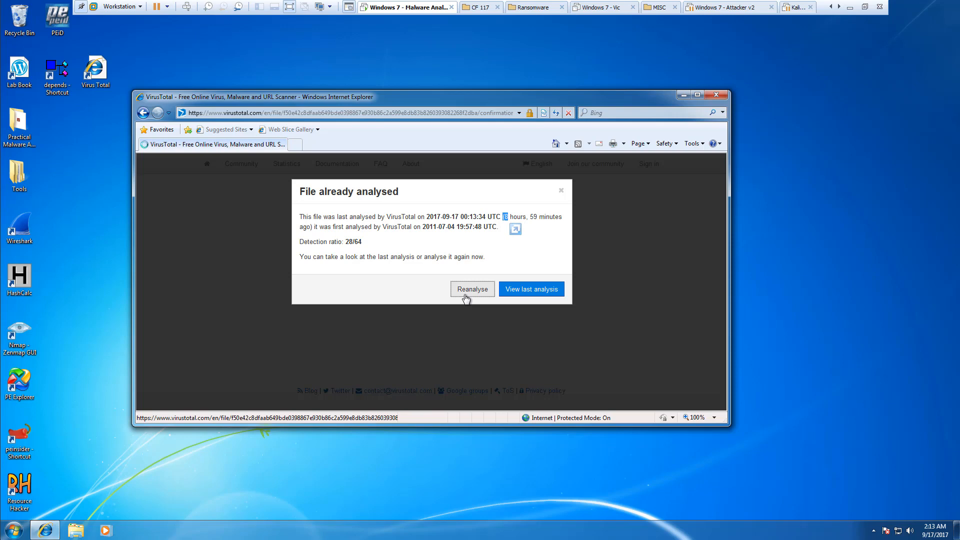
pyautogui.click(472, 289)
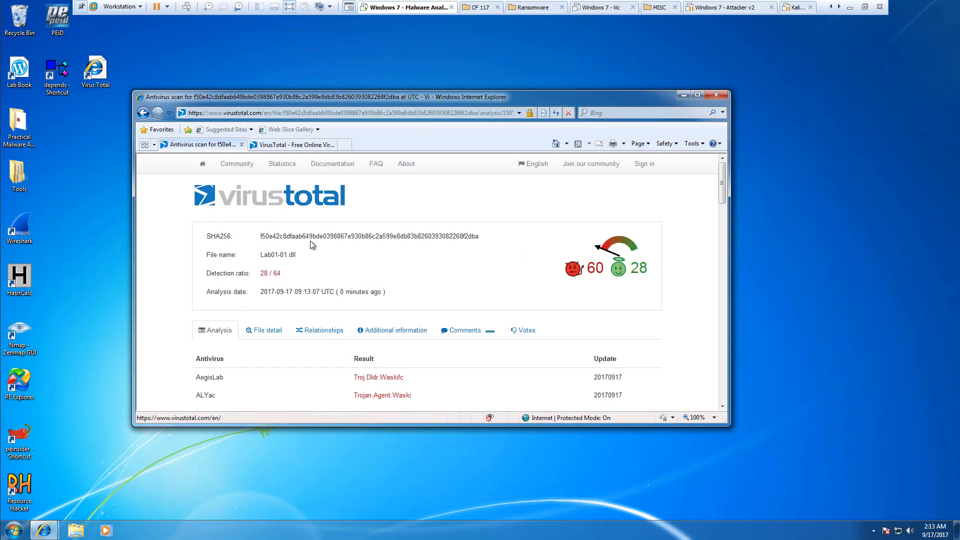
pyautogui.scroll(-3)
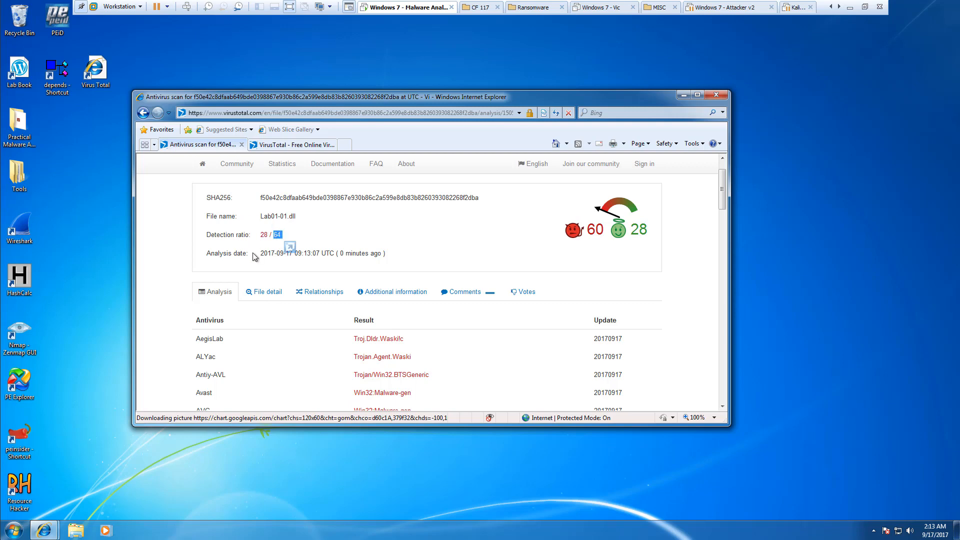
pyautogui.scroll(-3)
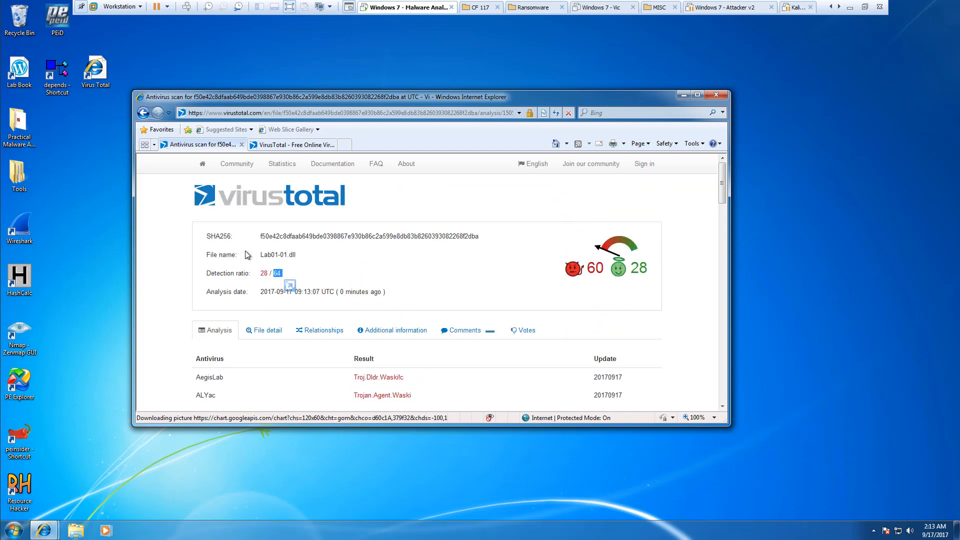
pyautogui.click(268, 330)
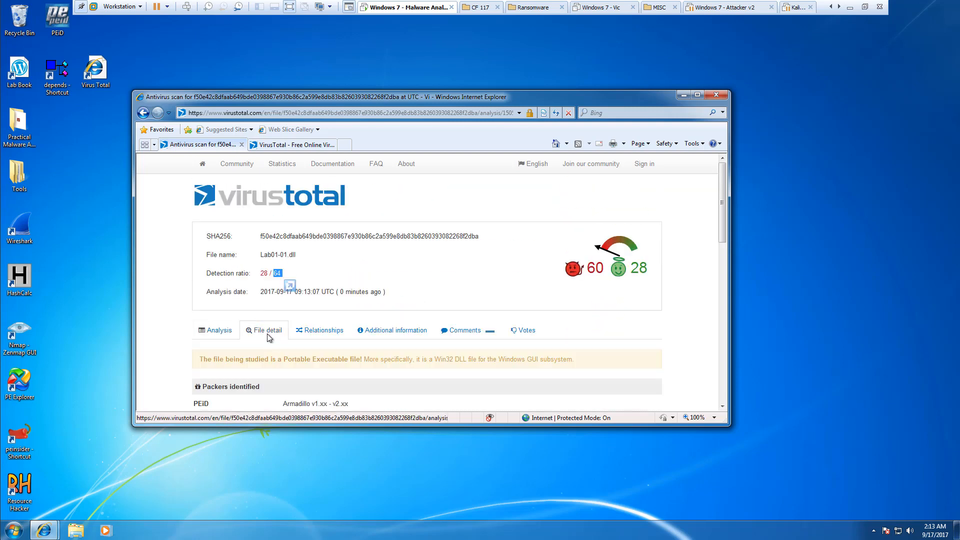
pyautogui.scroll(-3)
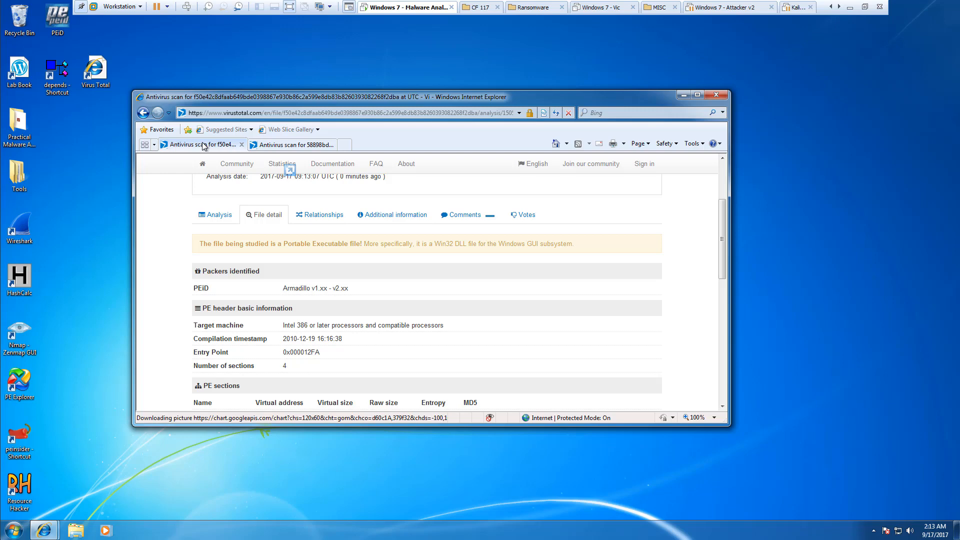
pyautogui.moveTo(198, 228)
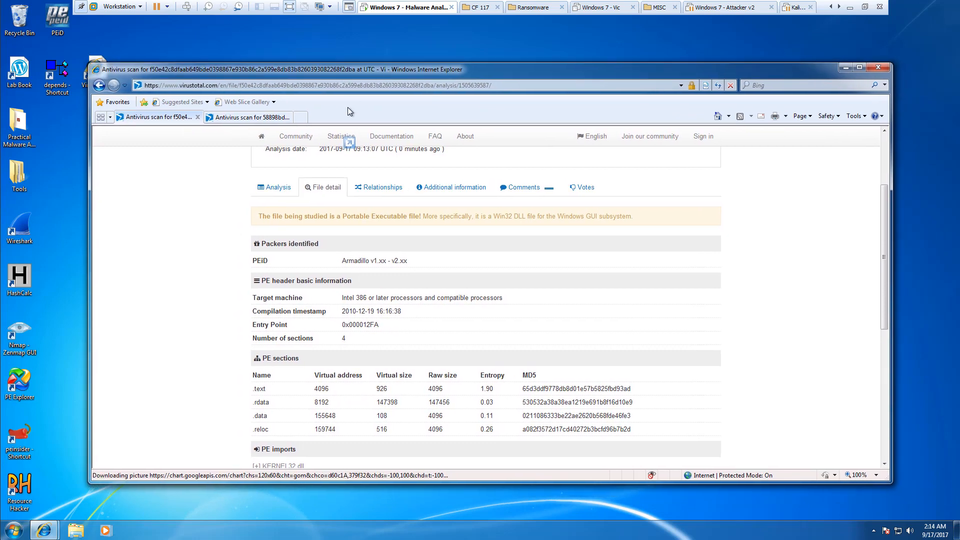
pyautogui.moveTo(301, 271)
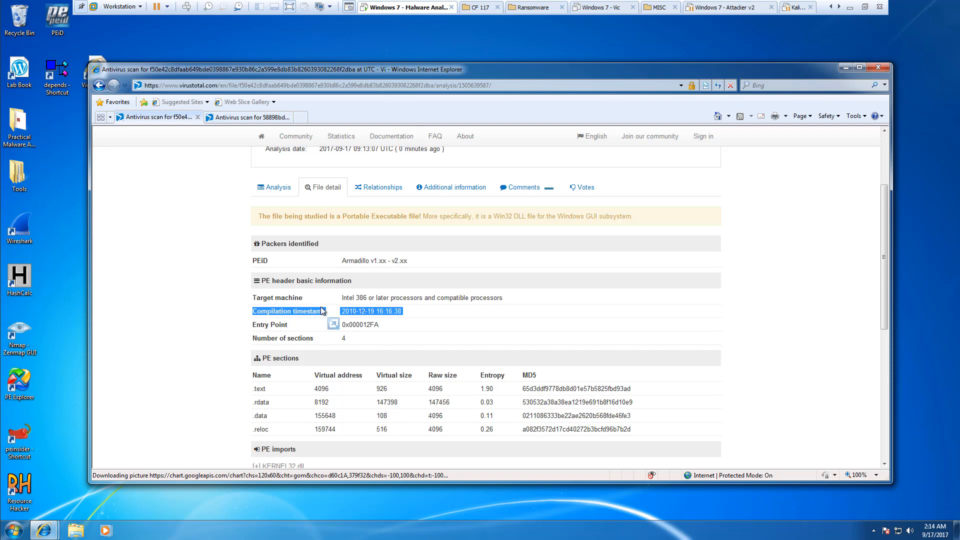
pyautogui.click(248, 117)
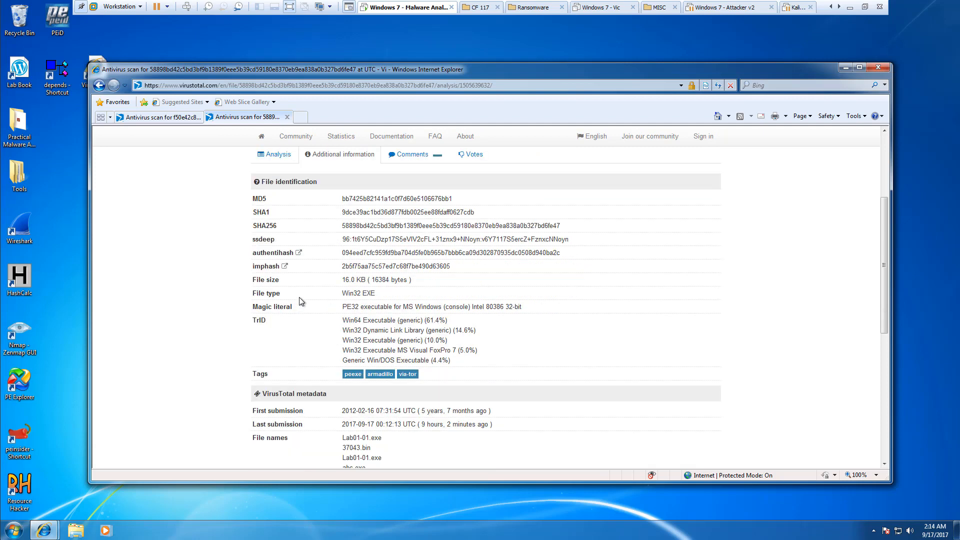
pyautogui.scroll(-3)
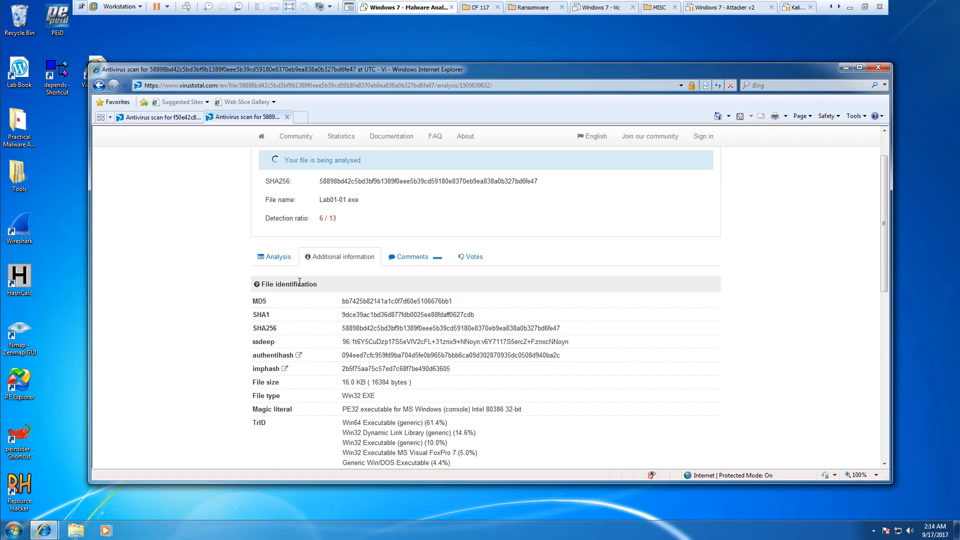
pyautogui.click(278, 256)
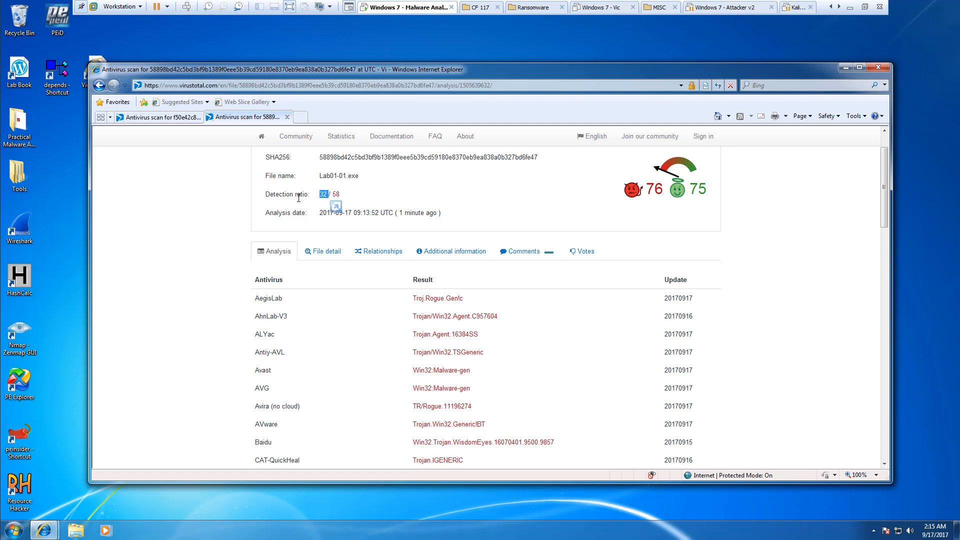
pyautogui.scroll(-3)
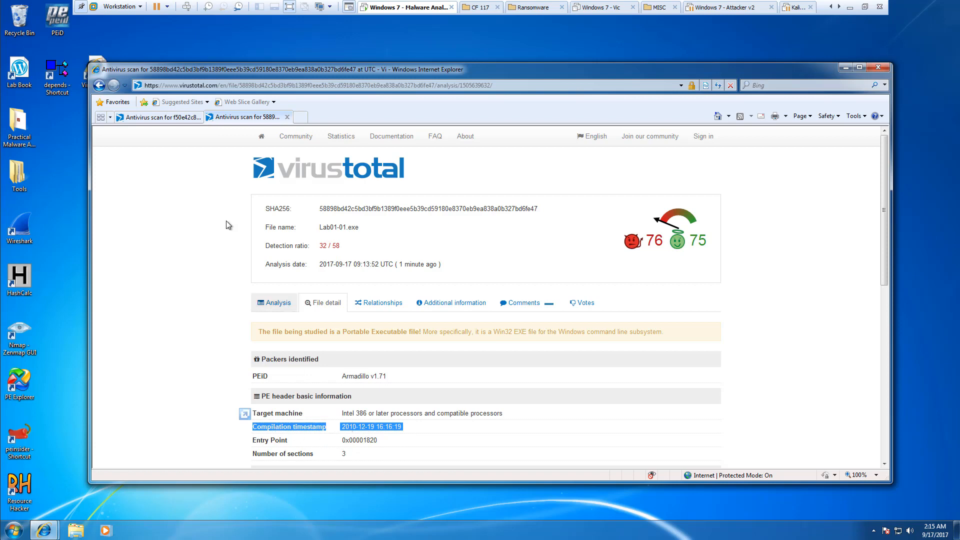
pyautogui.moveTo(162, 120)
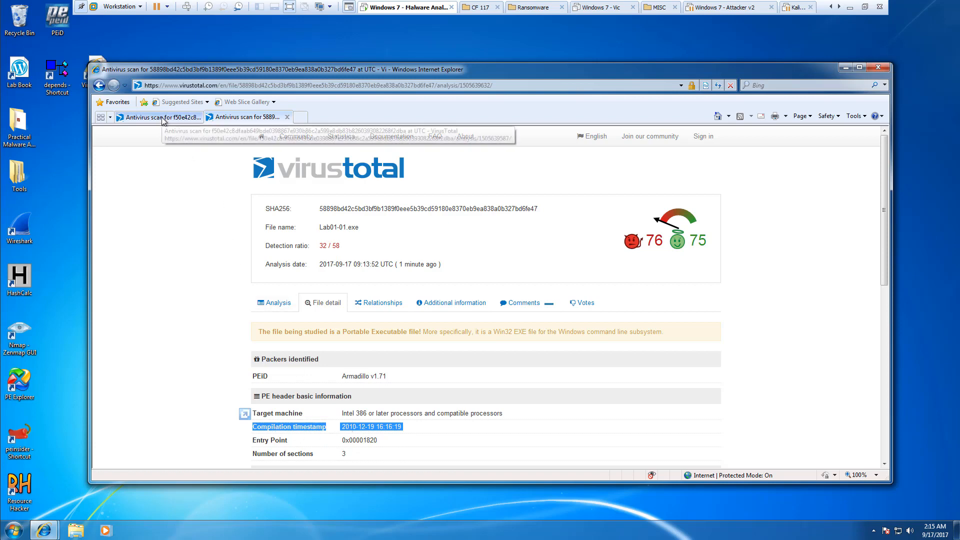
pyautogui.click(160, 117)
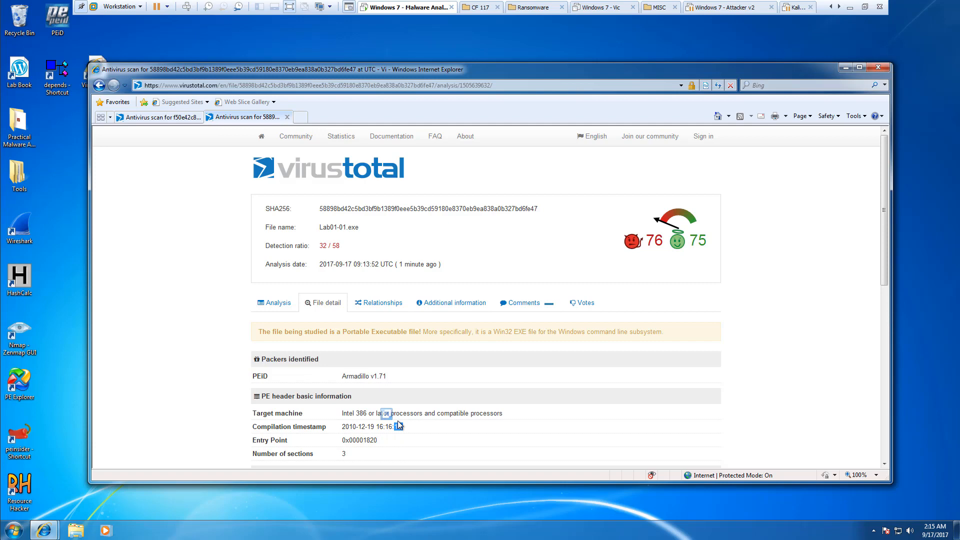
pyautogui.doubleClick(398, 426)
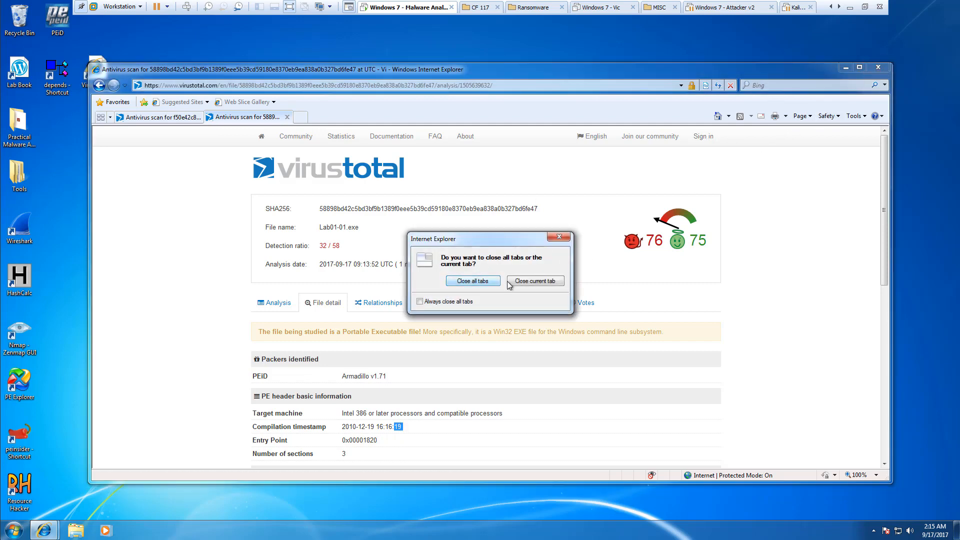
# Close all browser tabs and bring up the Tools folder from the desktop
pyautogui.click(472, 280)
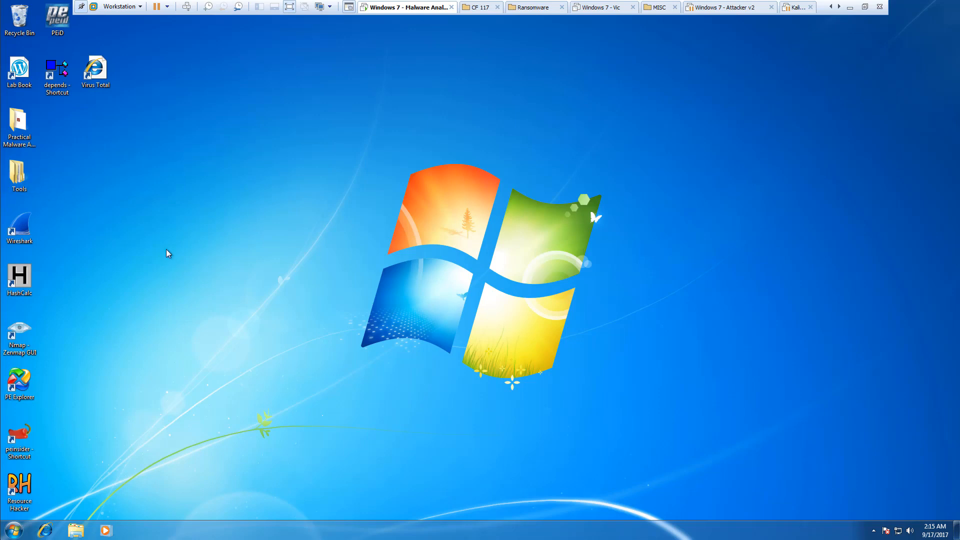
pyautogui.click(19, 172)
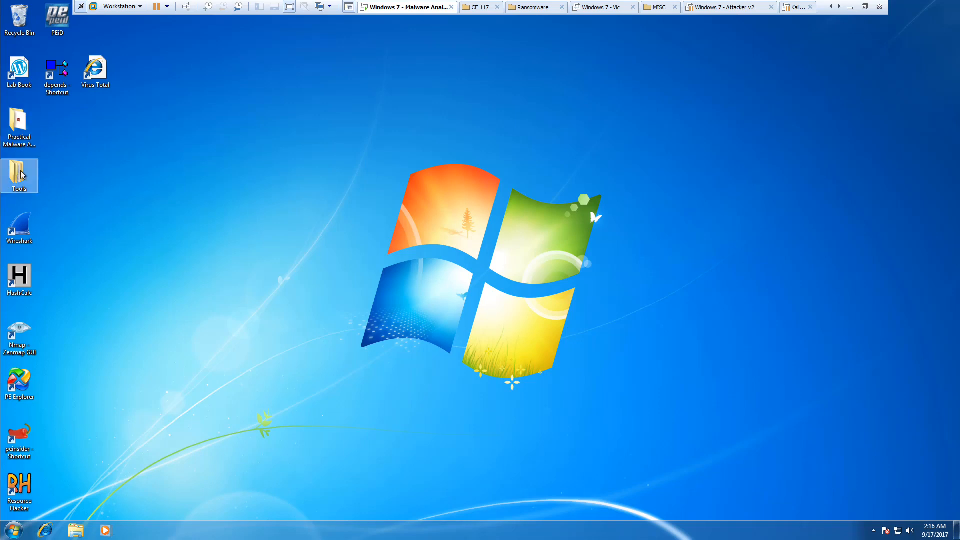
pyautogui.doubleClick(18, 174)
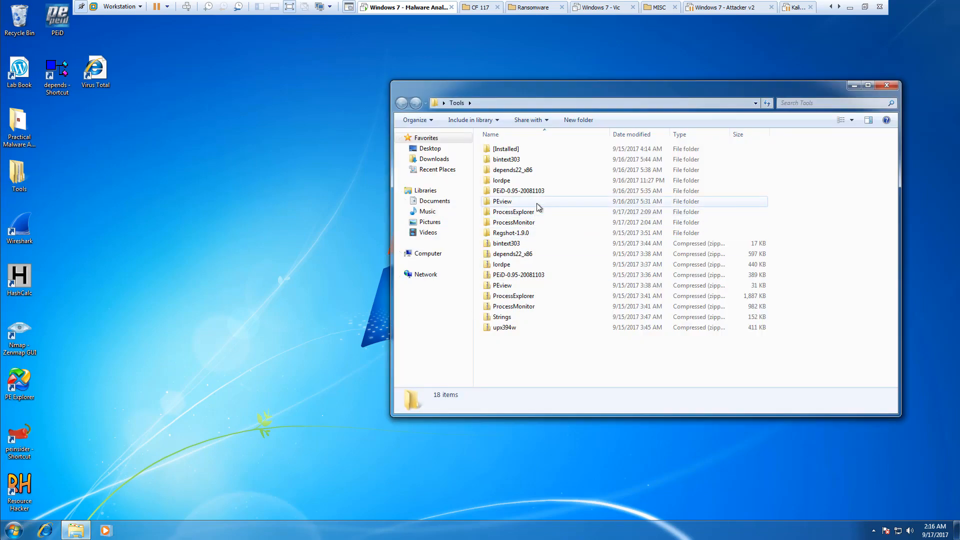
pyautogui.moveTo(223, 321)
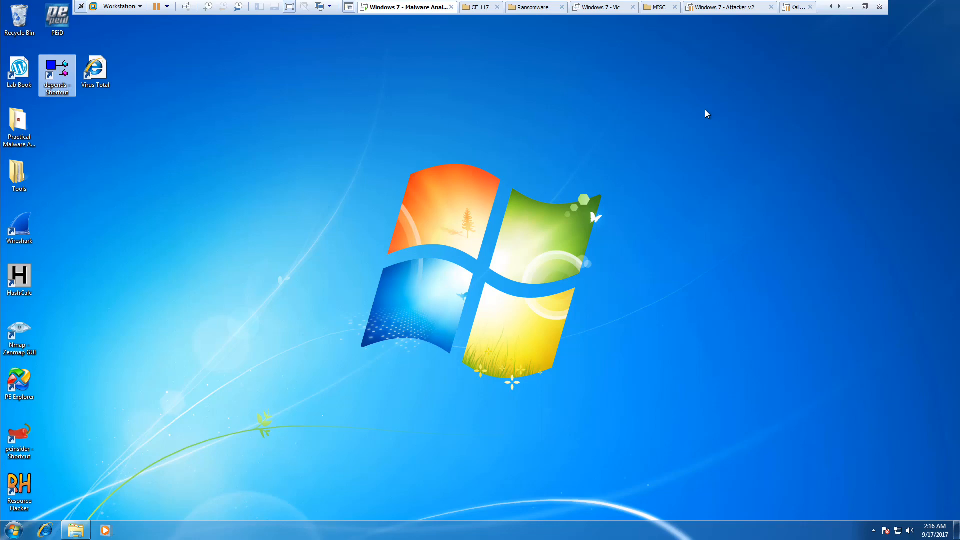
# Check Lab01-01.dll and Lab01-01.exe in PEiD, both Microsoft Visual C++ 6.0, then close PEiD
pyautogui.doubleClick(56, 18)
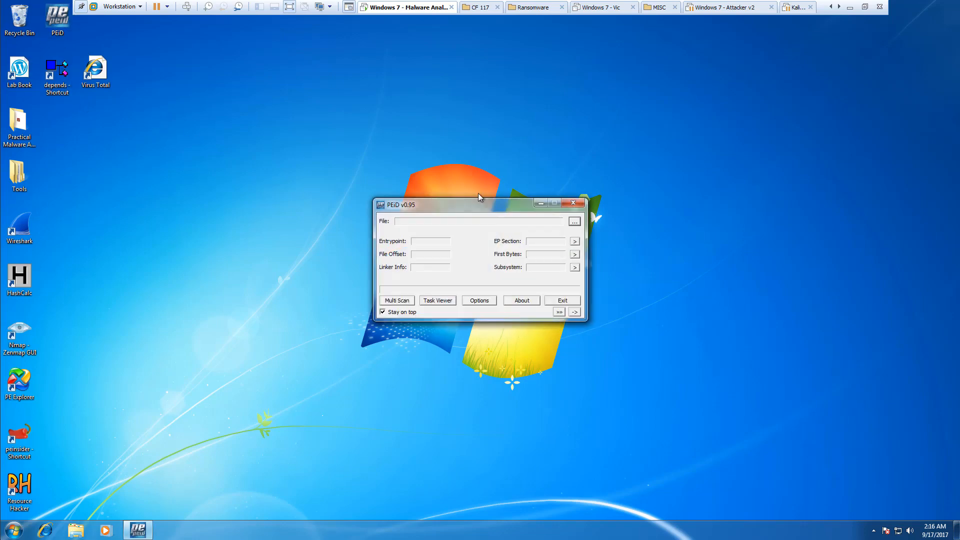
pyautogui.click(574, 221)
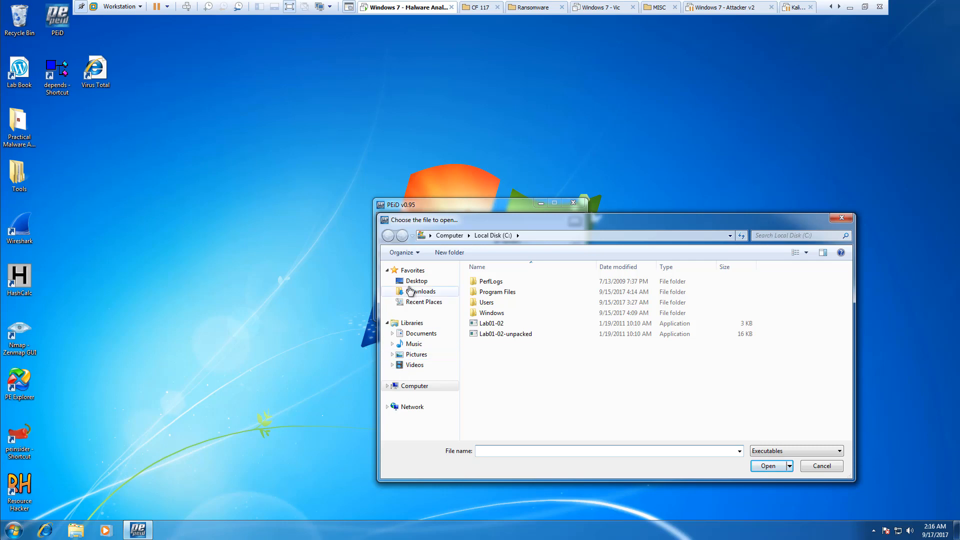
pyautogui.click(416, 280)
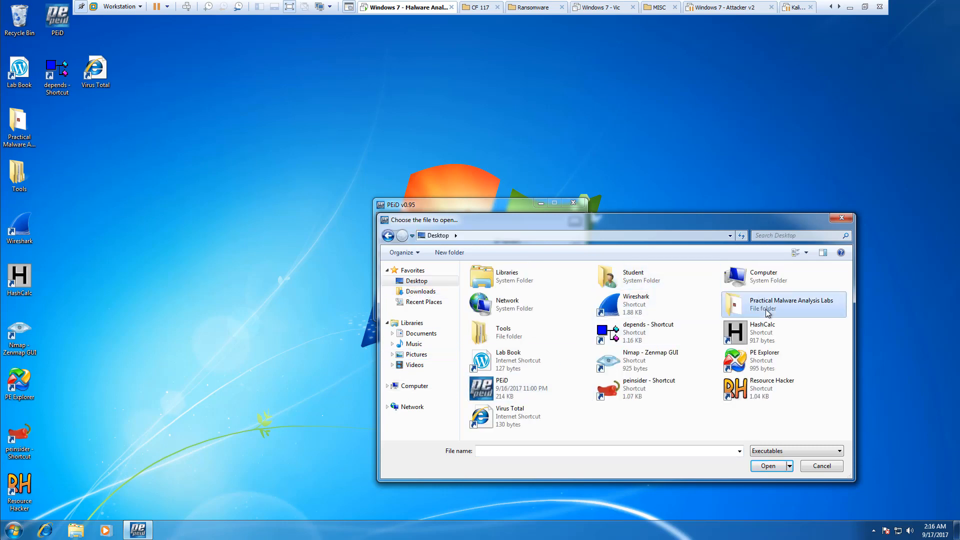
pyautogui.doubleClick(792, 304)
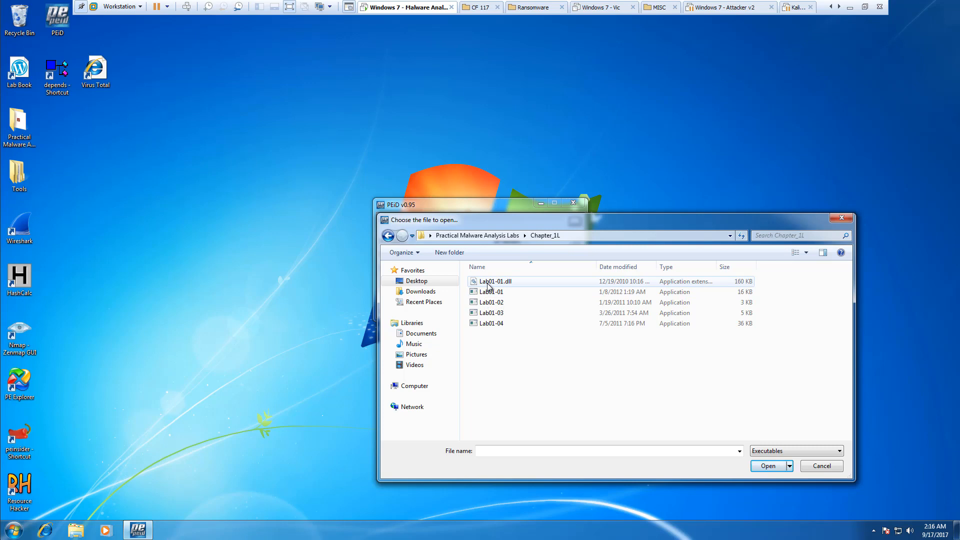
pyautogui.doubleClick(495, 281)
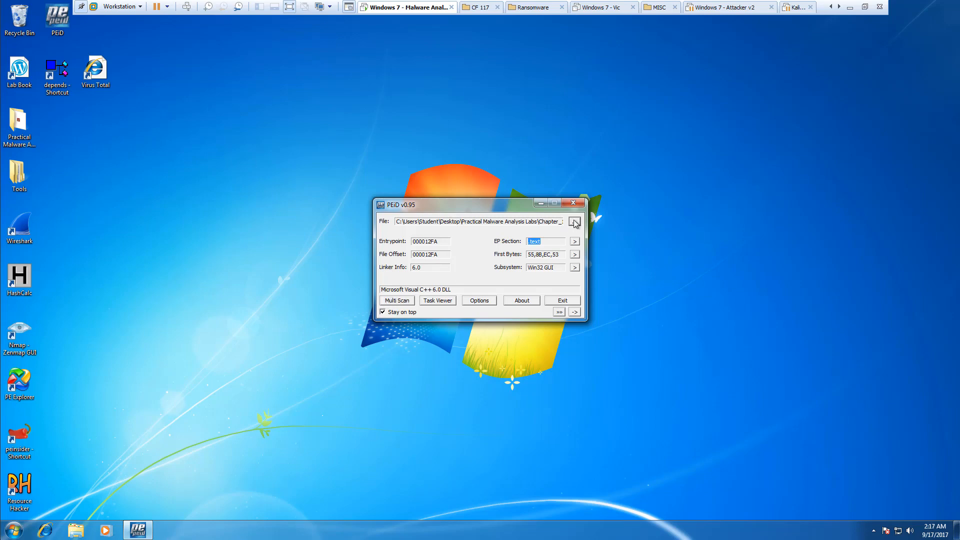
pyautogui.click(574, 221)
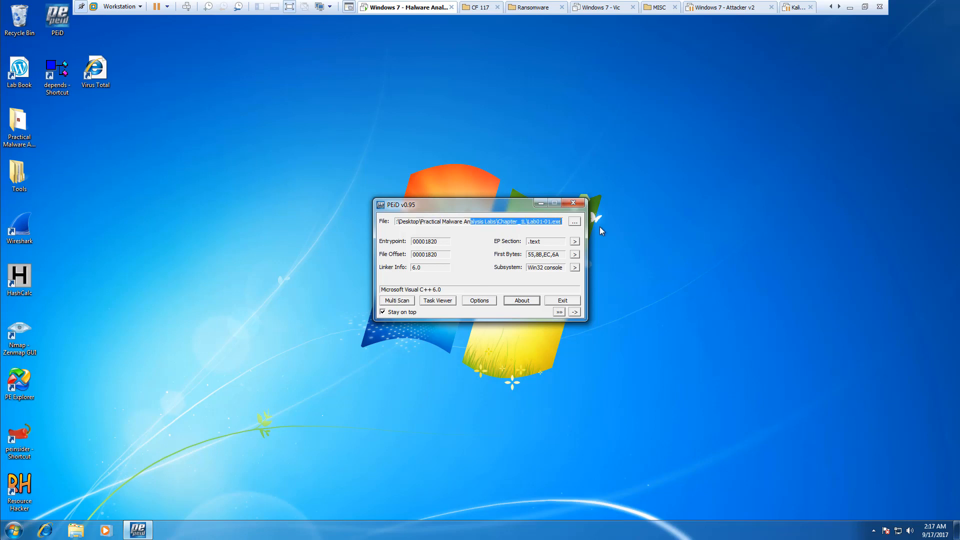
pyautogui.moveTo(533, 241)
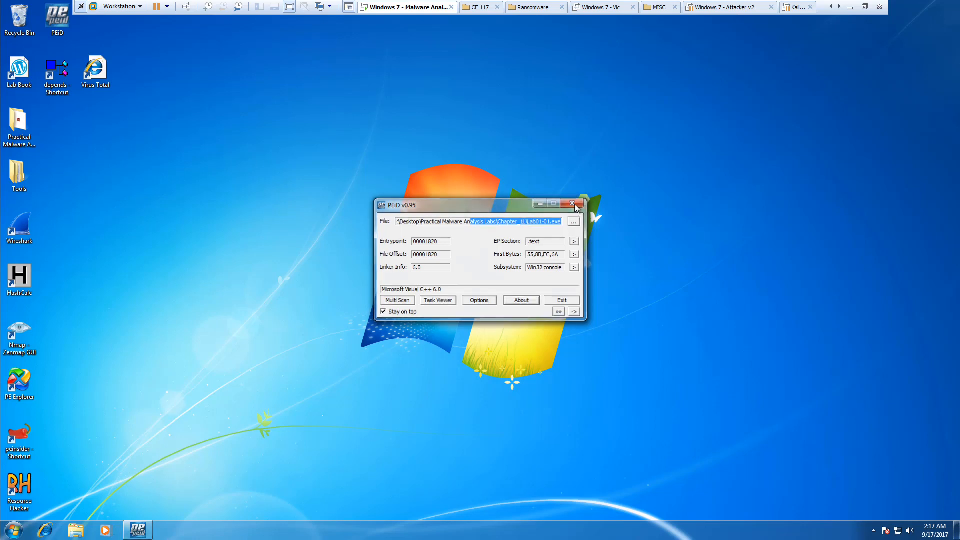
pyautogui.click(571, 203)
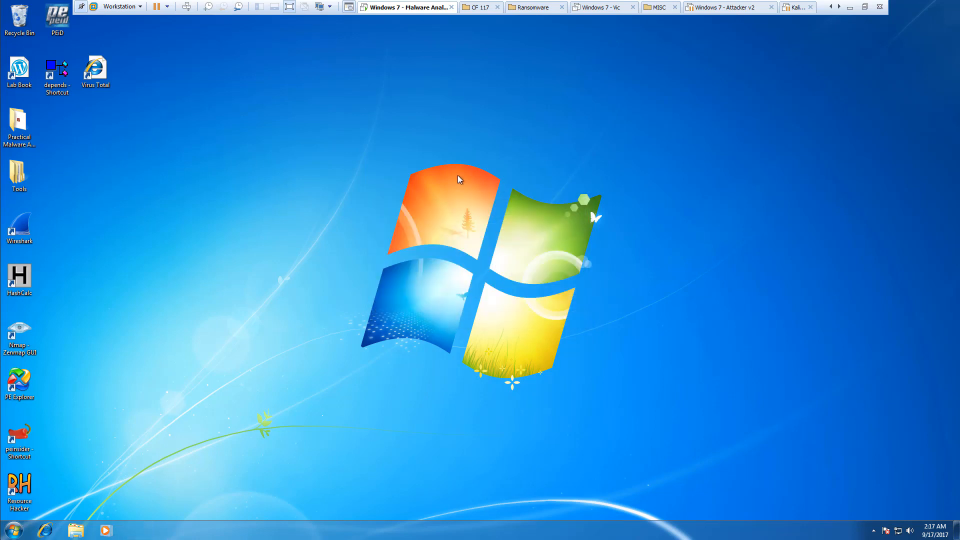
# Start Dependency Walker and load Lab01-01.dll, collapsing the tree to direct imports
pyautogui.click(57, 68)
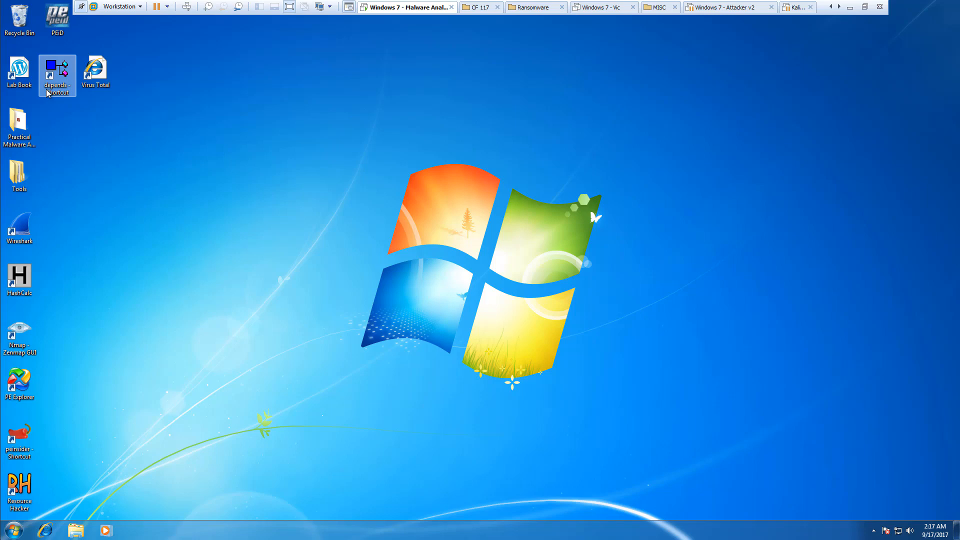
pyautogui.doubleClick(57, 68)
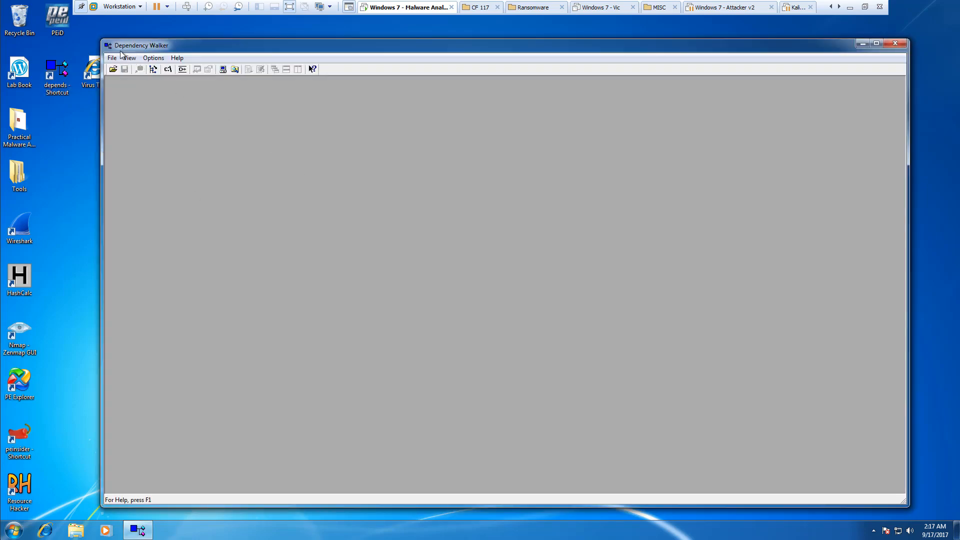
pyautogui.click(112, 58)
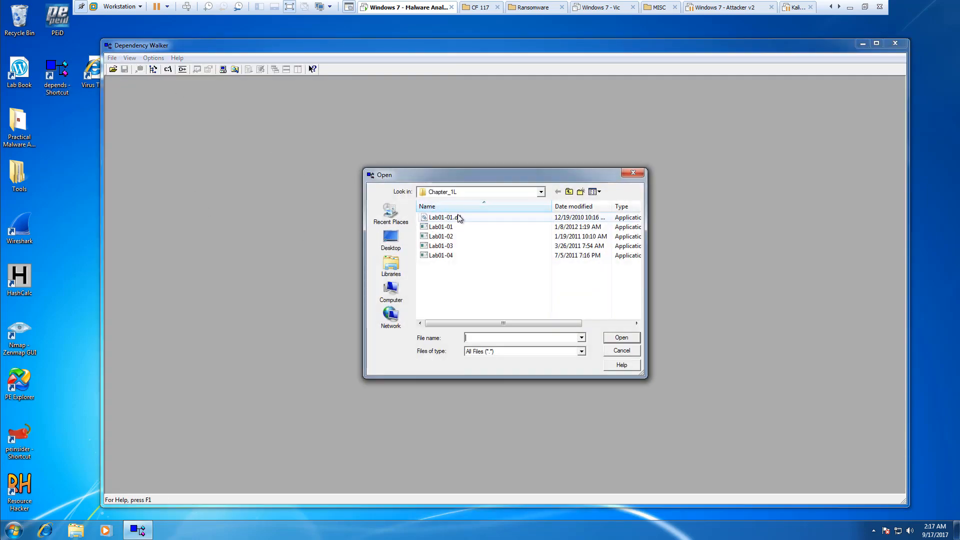
pyautogui.doubleClick(447, 217)
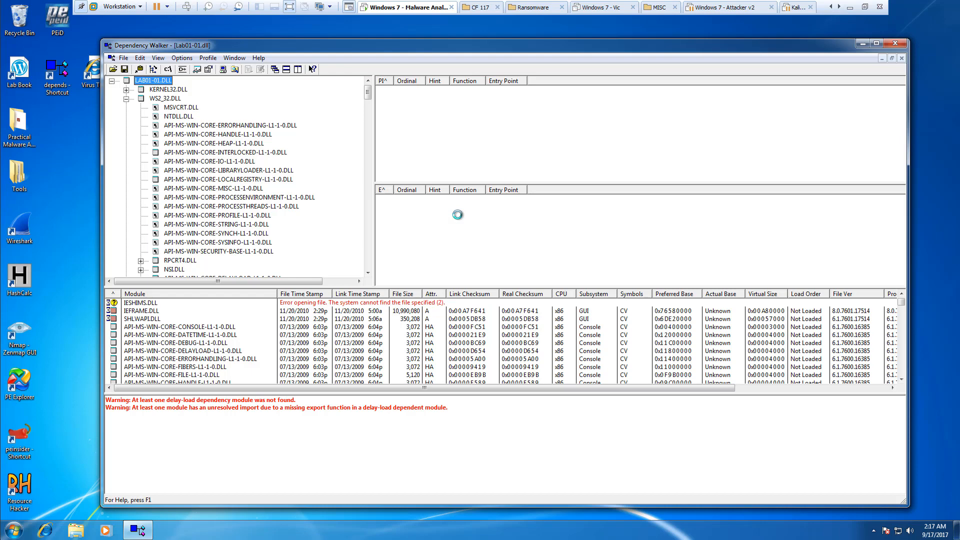
pyautogui.click(142, 98)
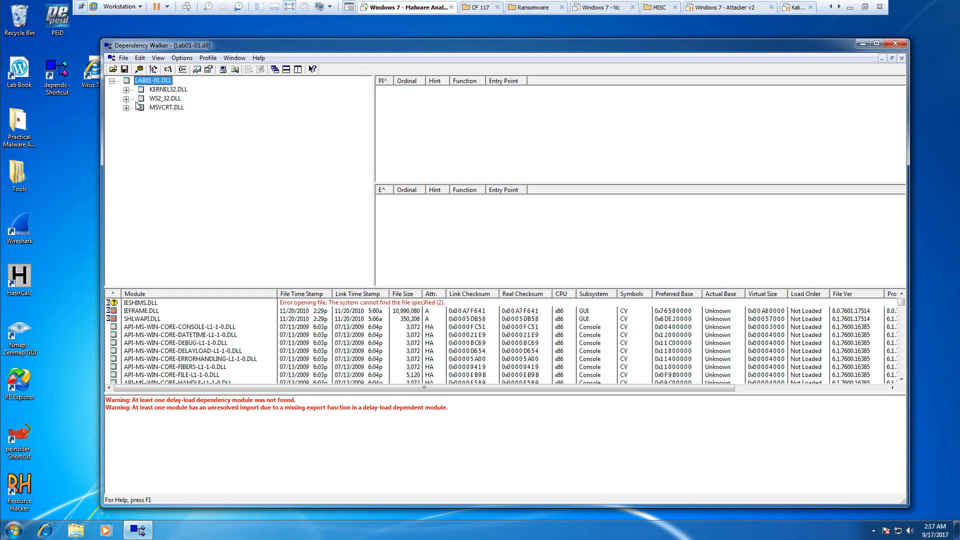
# Review the DLL's imports from KERNEL32, WS2_32 and MSVCRT, then load Lab01-01.exe
pyautogui.click(168, 89)
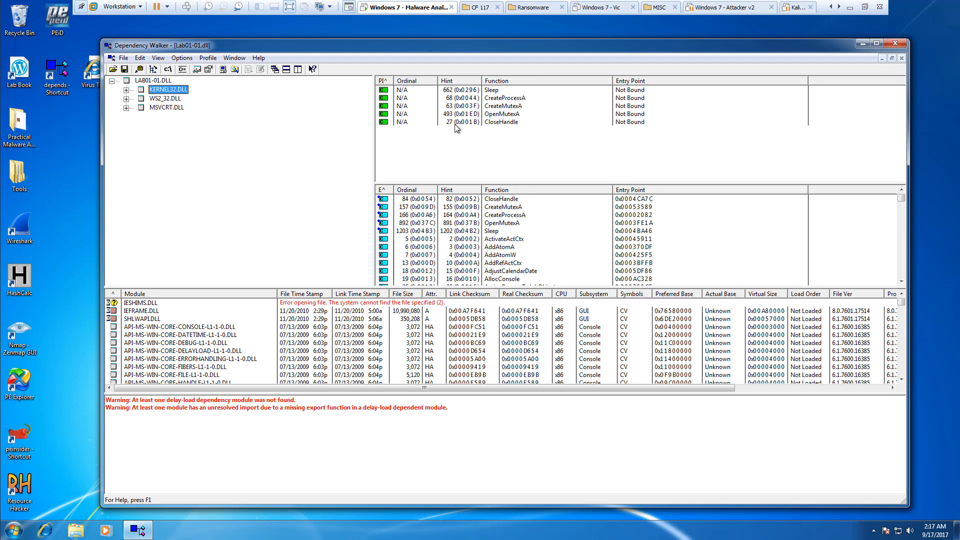
pyautogui.moveTo(503, 127)
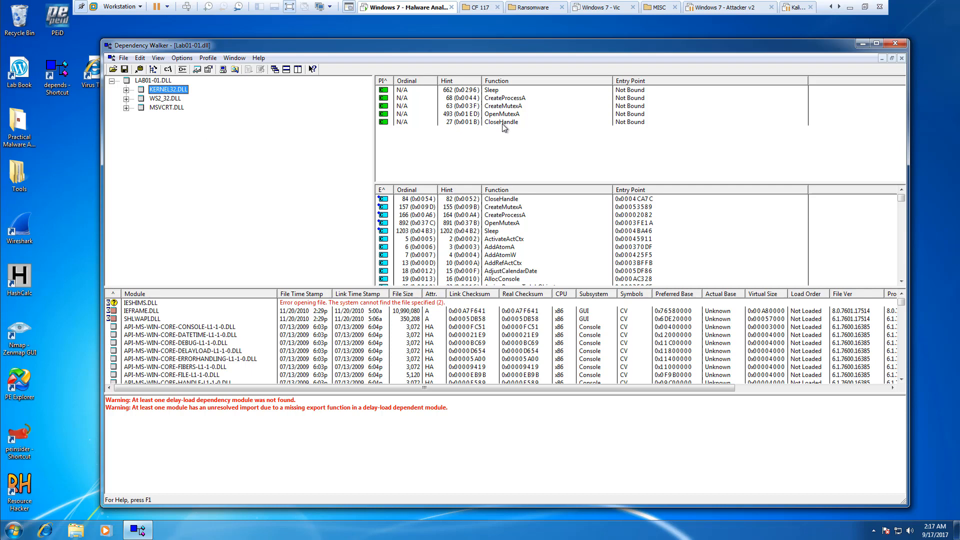
pyautogui.click(163, 98)
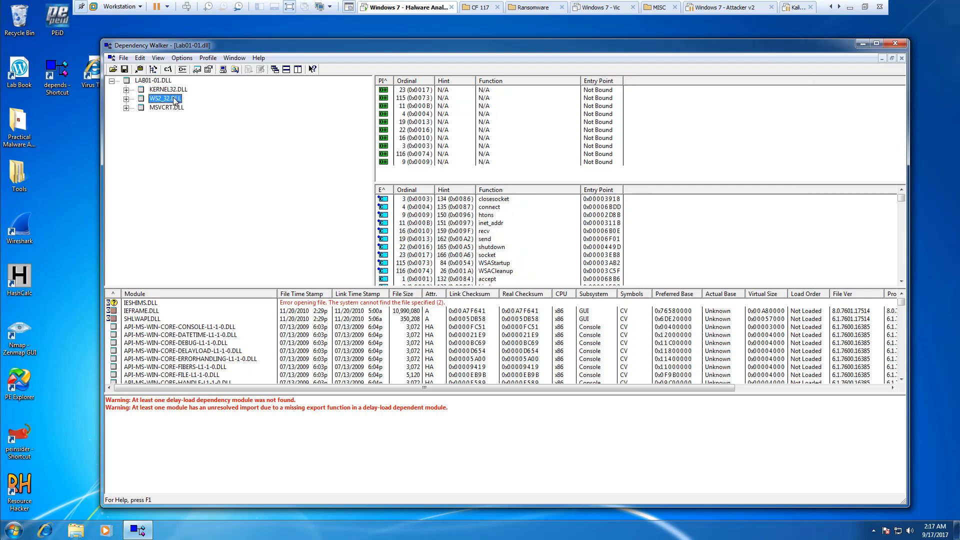
pyautogui.click(166, 107)
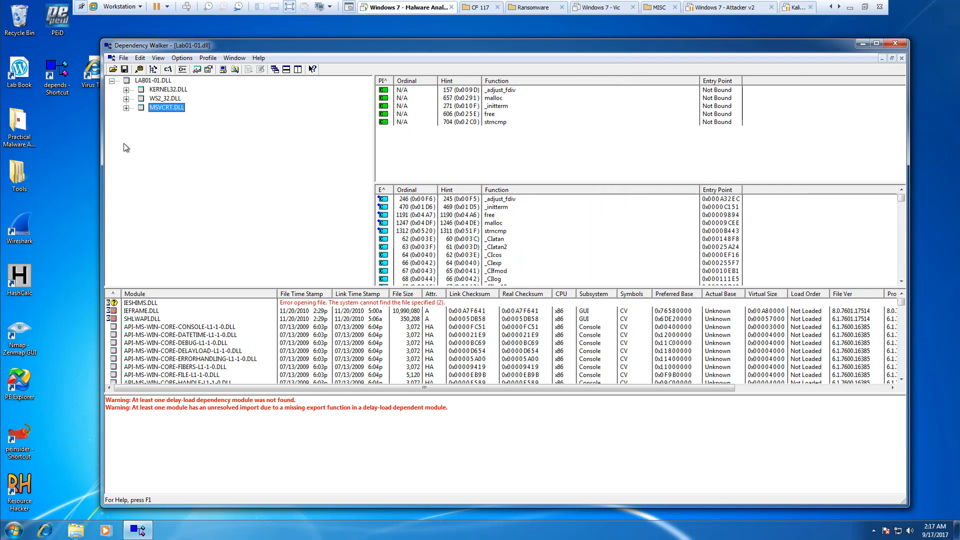
pyautogui.click(126, 106)
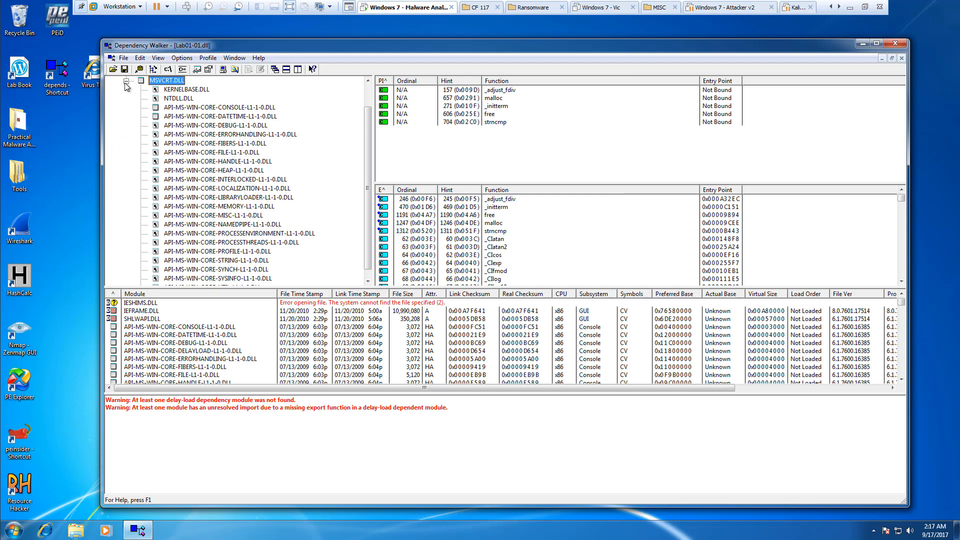
pyautogui.click(230, 134)
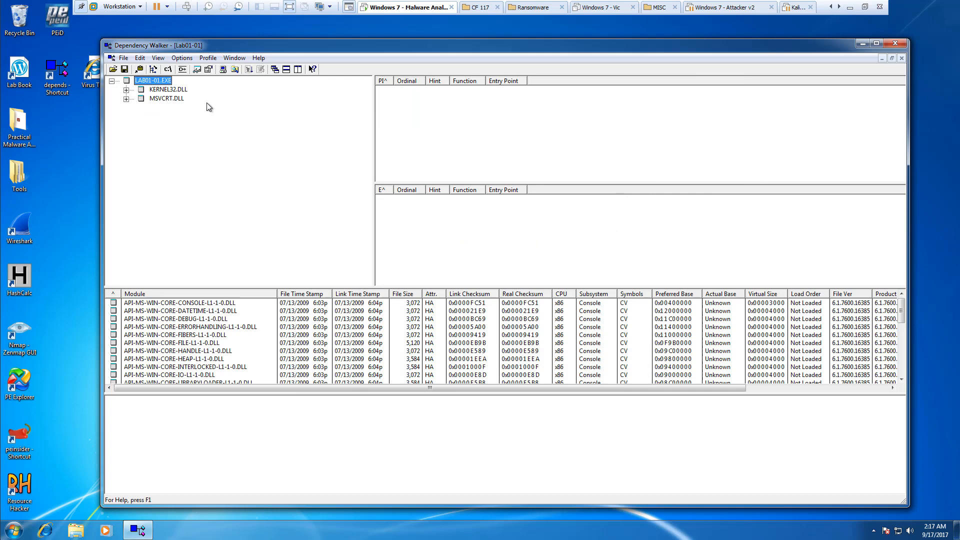
# Inspect Lab01-01.exe's KERNEL32 imports (FindNextFileA, FindFirstFileA, CopyFileA, CreateFileMappingA), then reload Lab01-01.dll
pyautogui.click(168, 89)
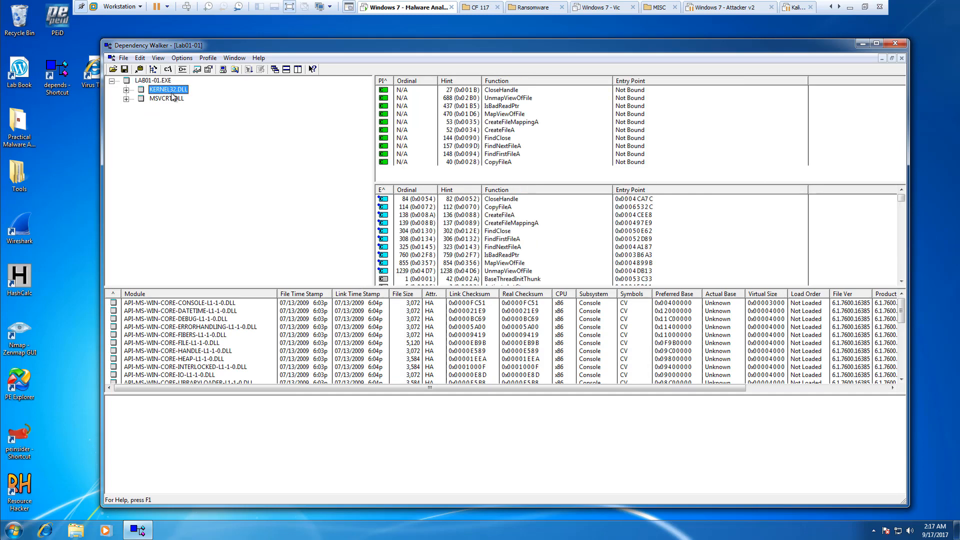
pyautogui.click(498, 137)
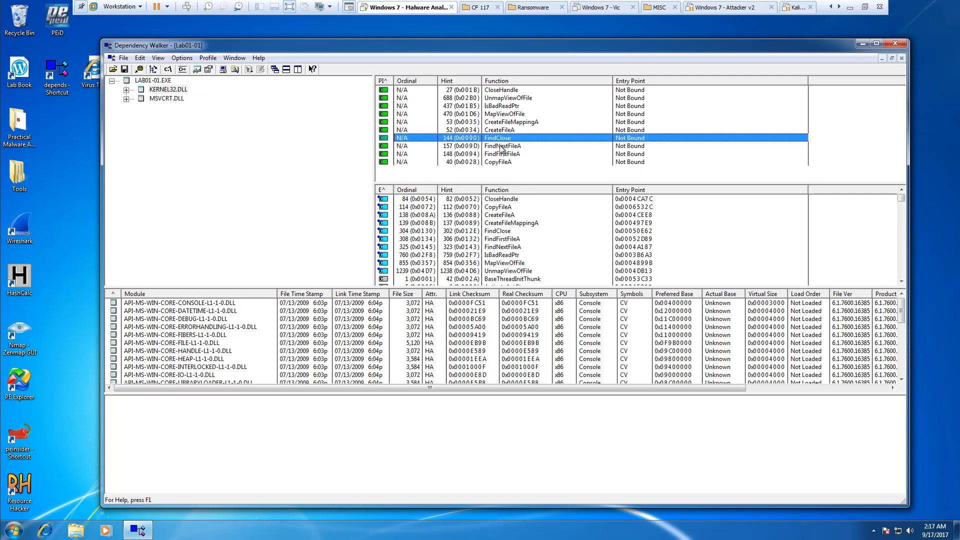
pyautogui.click(502, 146)
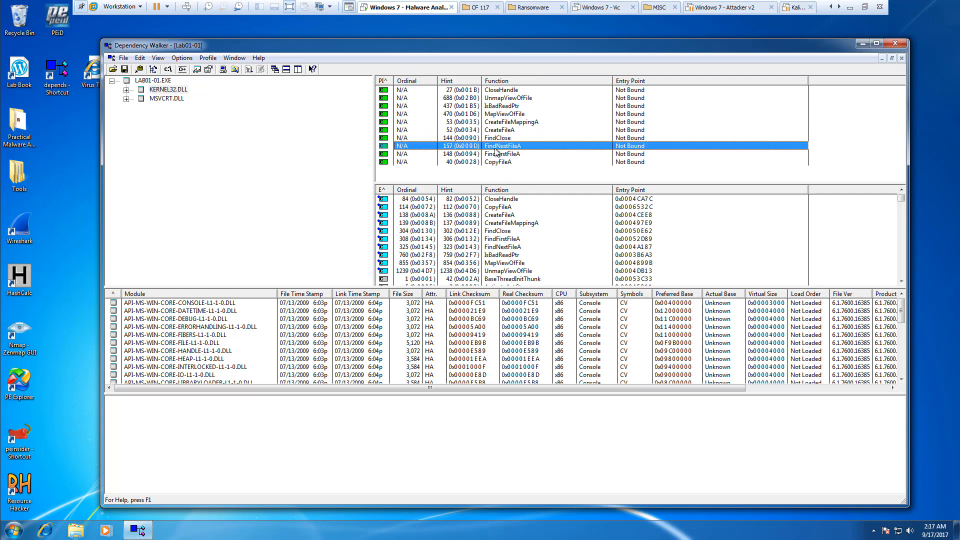
pyautogui.click(515, 154)
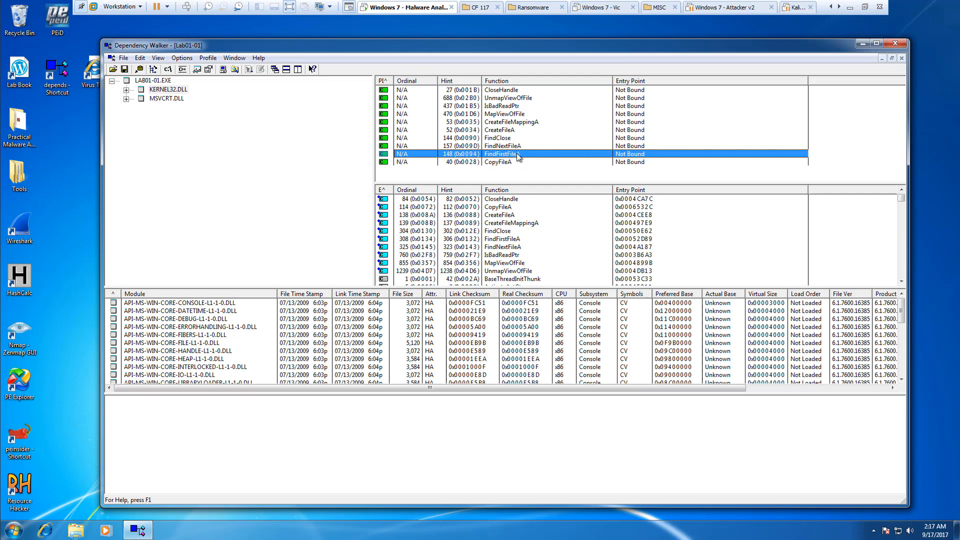
pyautogui.click(499, 162)
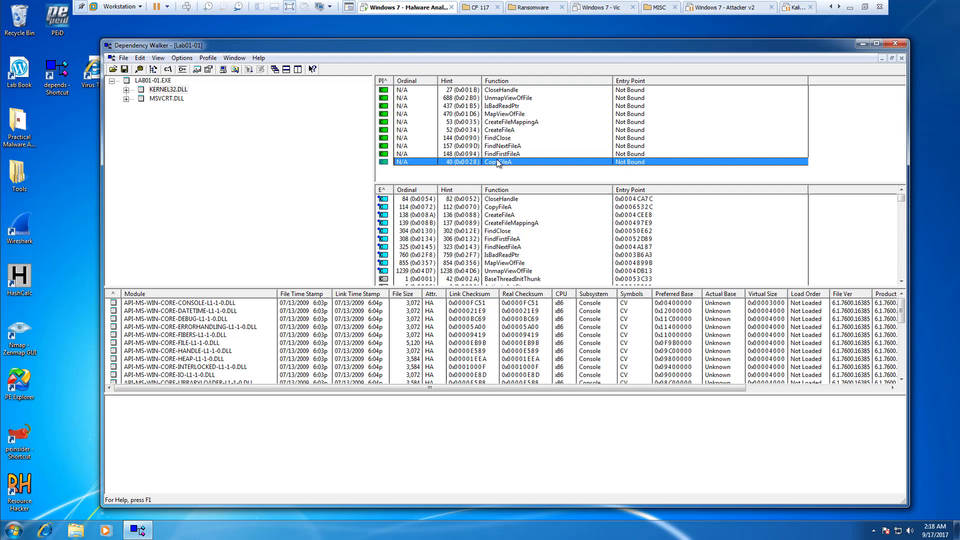
pyautogui.moveTo(500, 137)
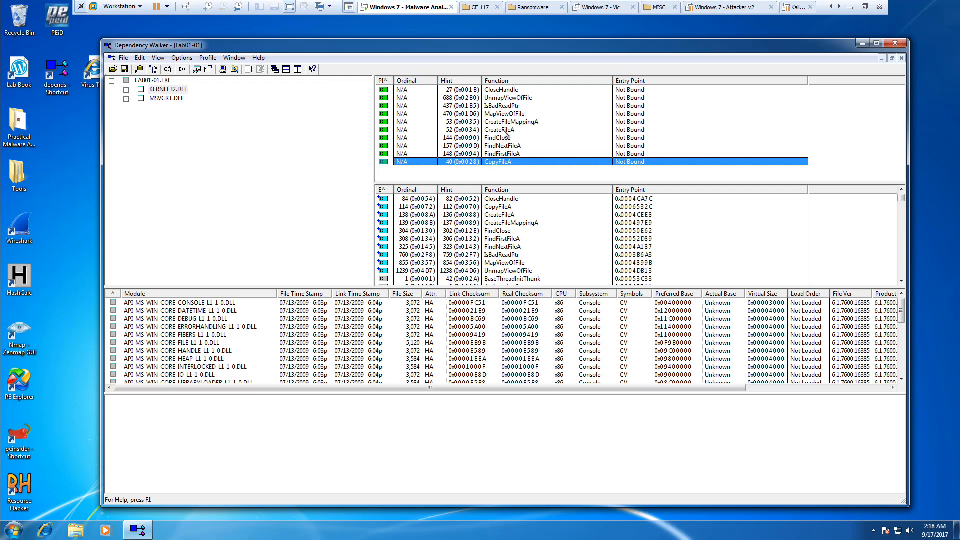
pyautogui.click(510, 121)
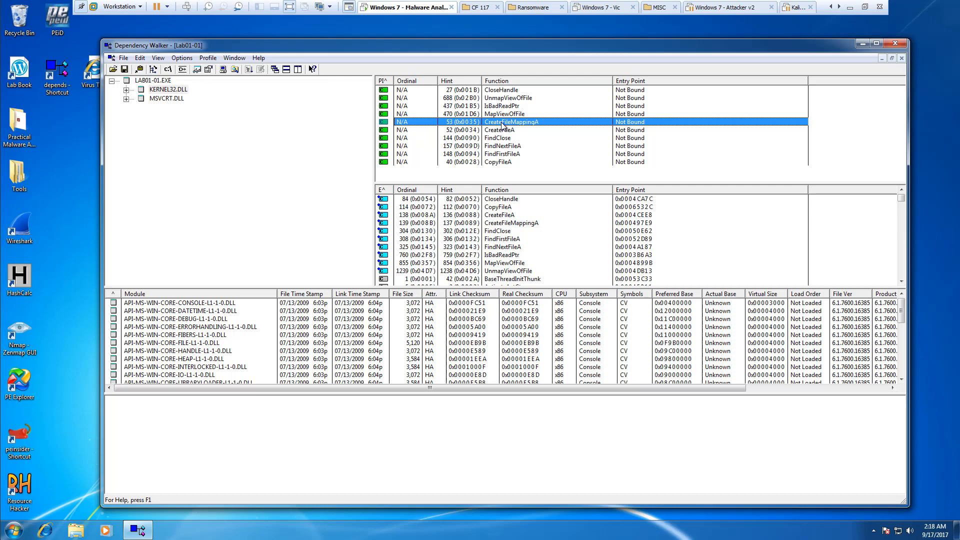
pyautogui.moveTo(289, 48)
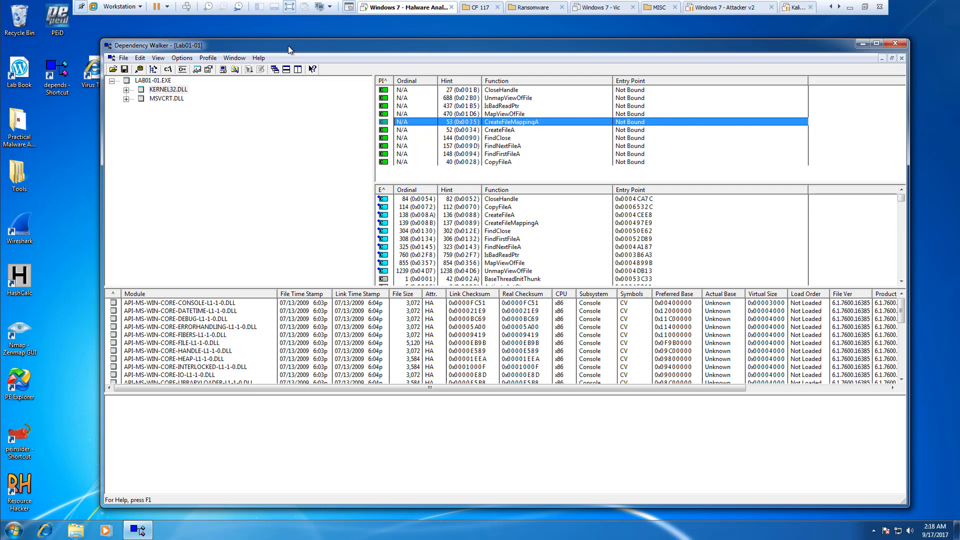
pyautogui.moveTo(140, 70)
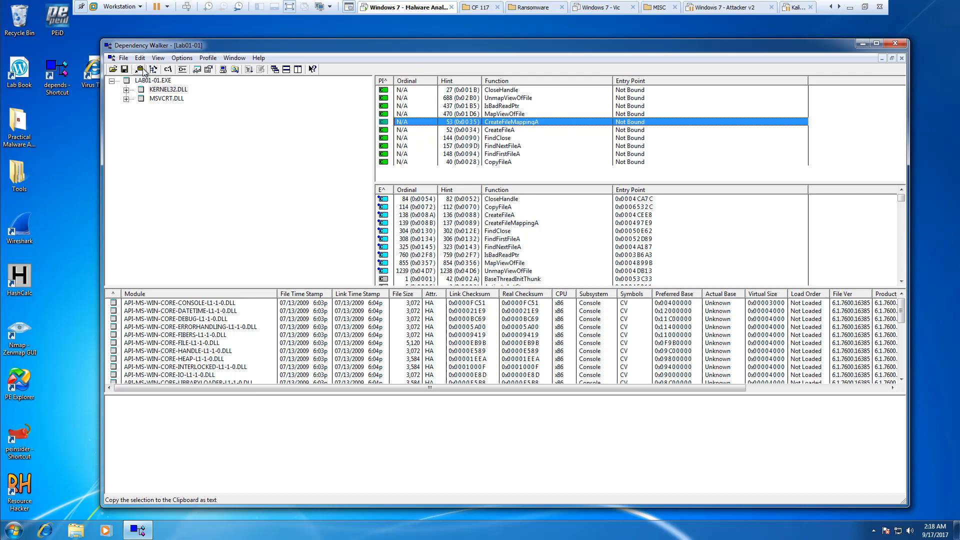
pyautogui.click(166, 98)
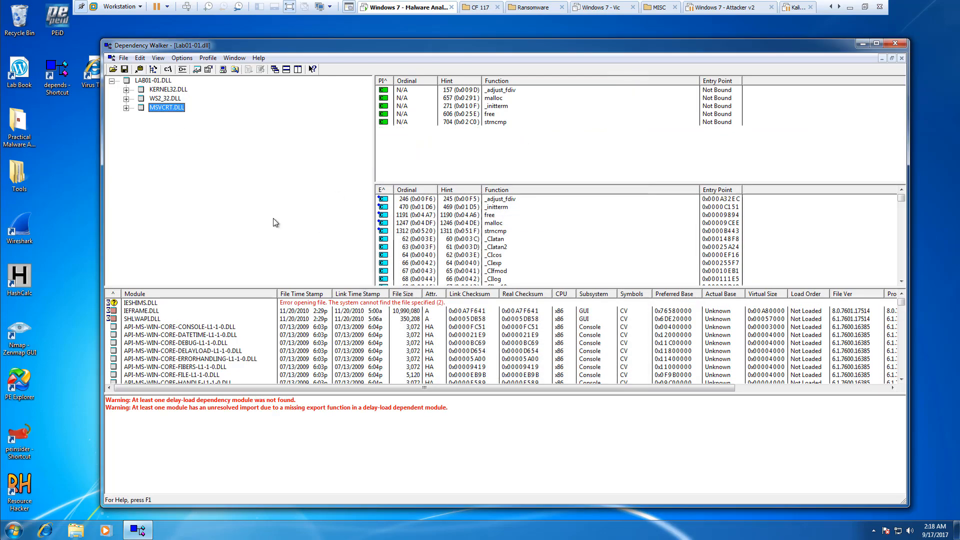
# Examine the DLL's WS2_32 module and the CreateProcessA import from KERNEL32
pyautogui.click(165, 98)
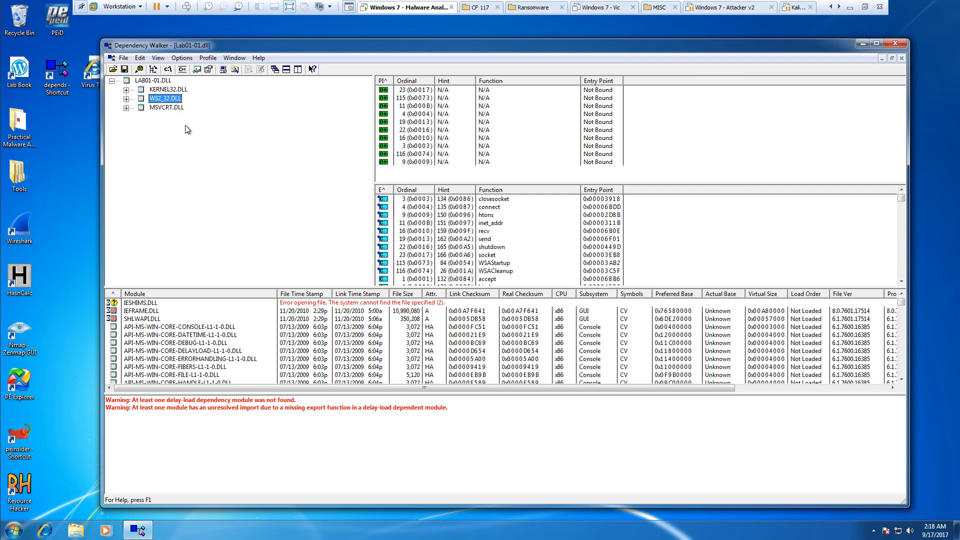
pyautogui.click(126, 98)
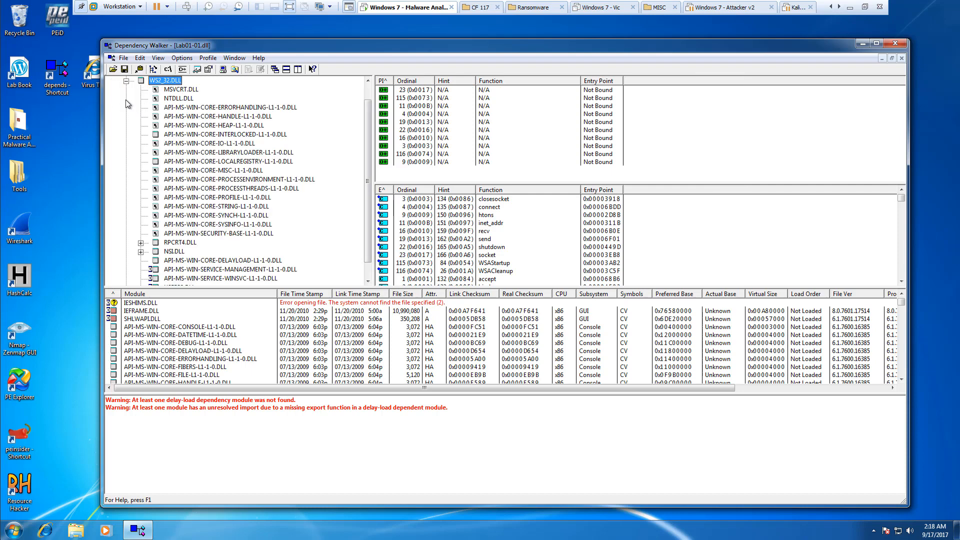
pyautogui.moveTo(126, 85)
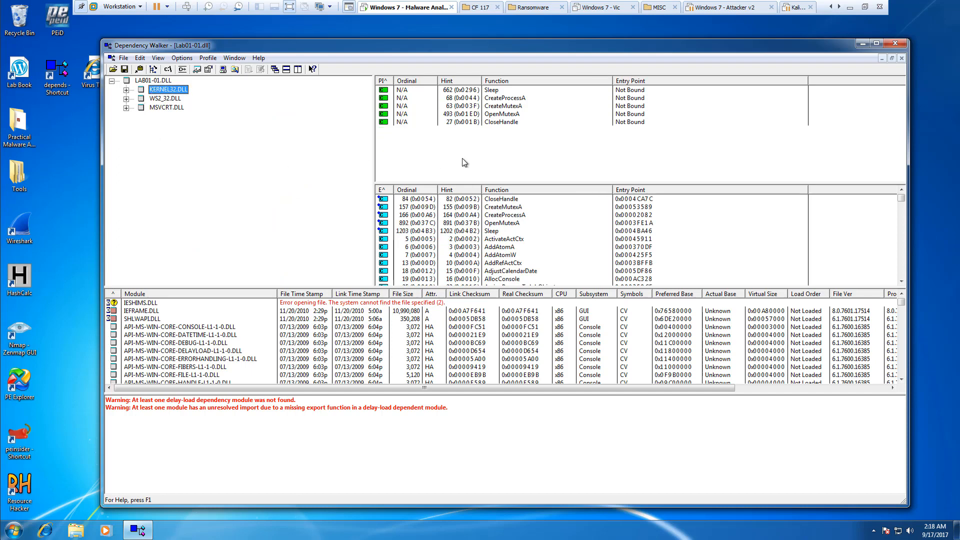
pyautogui.click(505, 98)
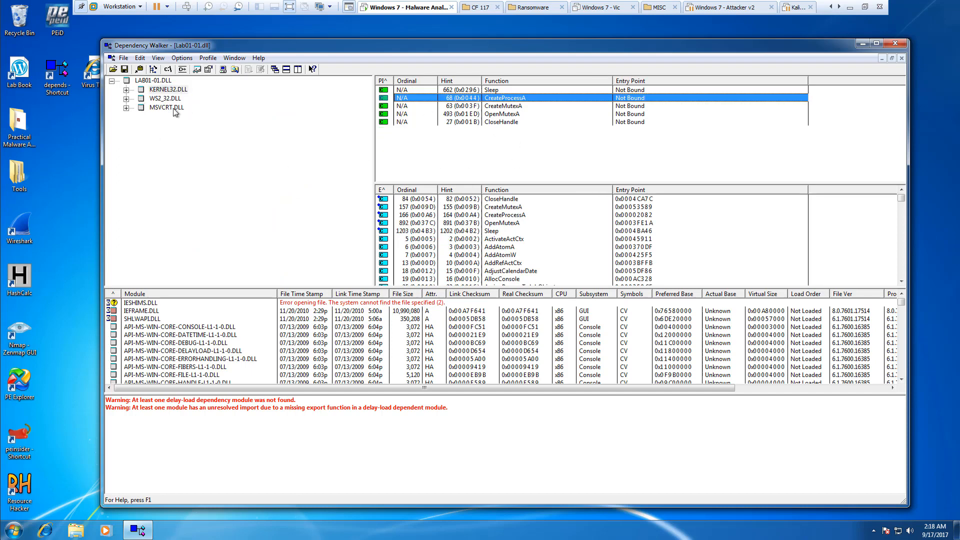
pyautogui.click(166, 107)
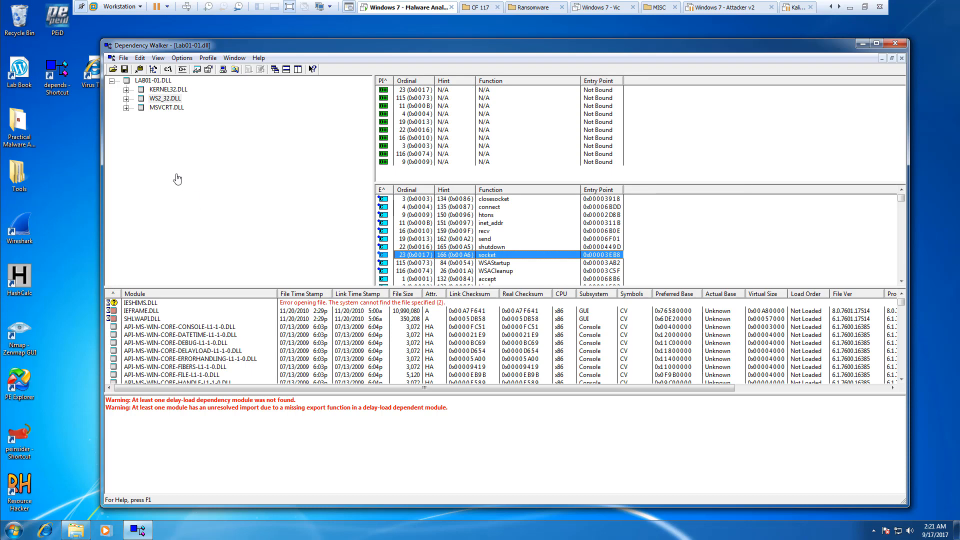
# Select WS2_32's socket and inet_addr imports, look up inet_addr online and close the help window
pyautogui.click(165, 98)
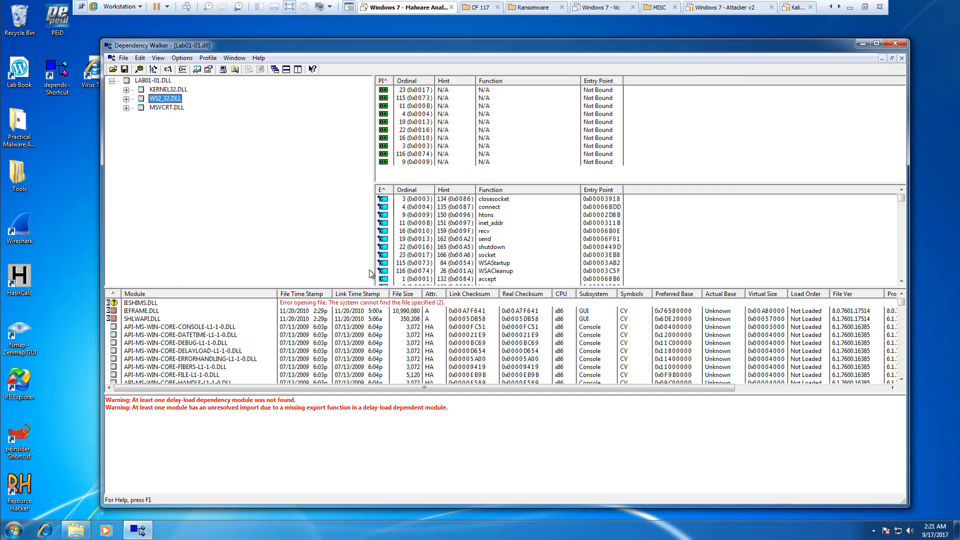
pyautogui.click(487, 255)
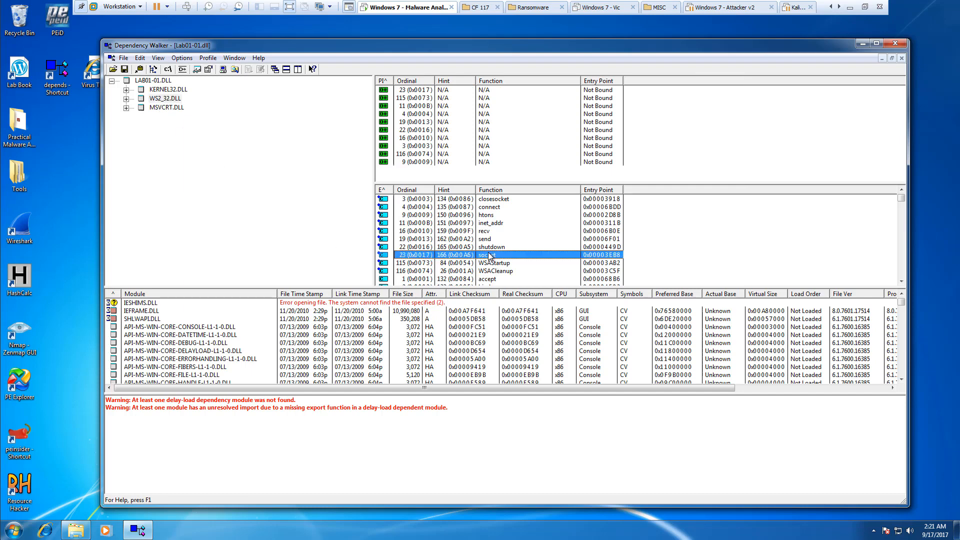
pyautogui.click(499, 222)
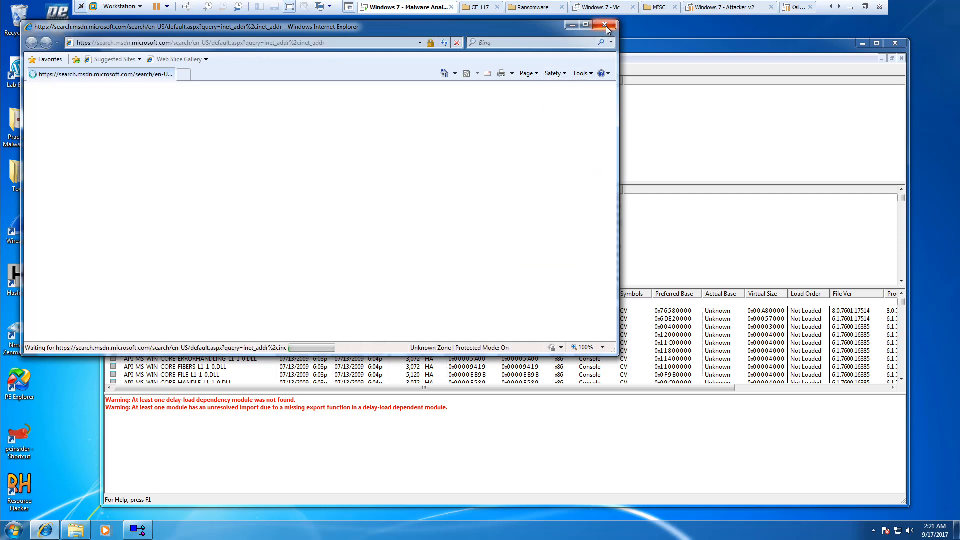
pyautogui.click(605, 25)
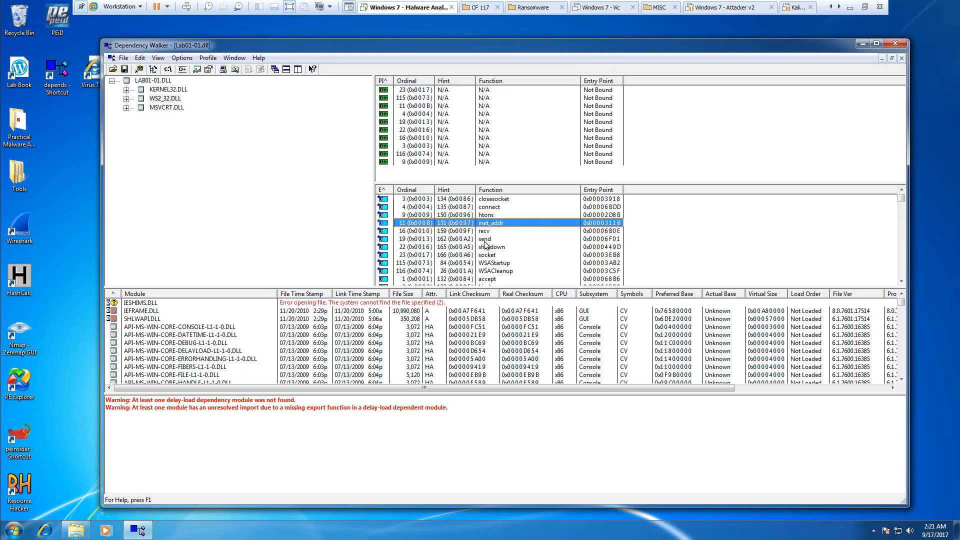
pyautogui.moveTo(488, 258)
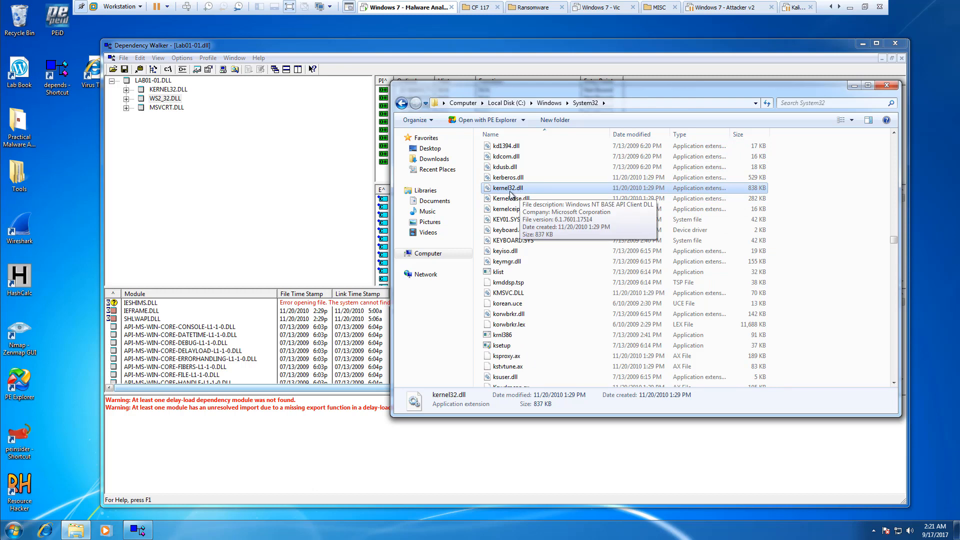
pyautogui.moveTo(507, 188)
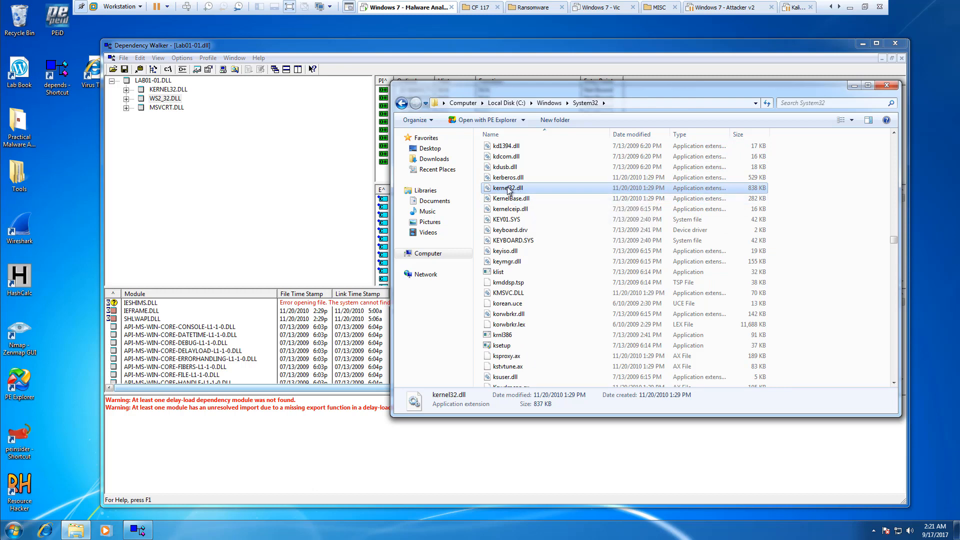
pyautogui.moveTo(507, 188)
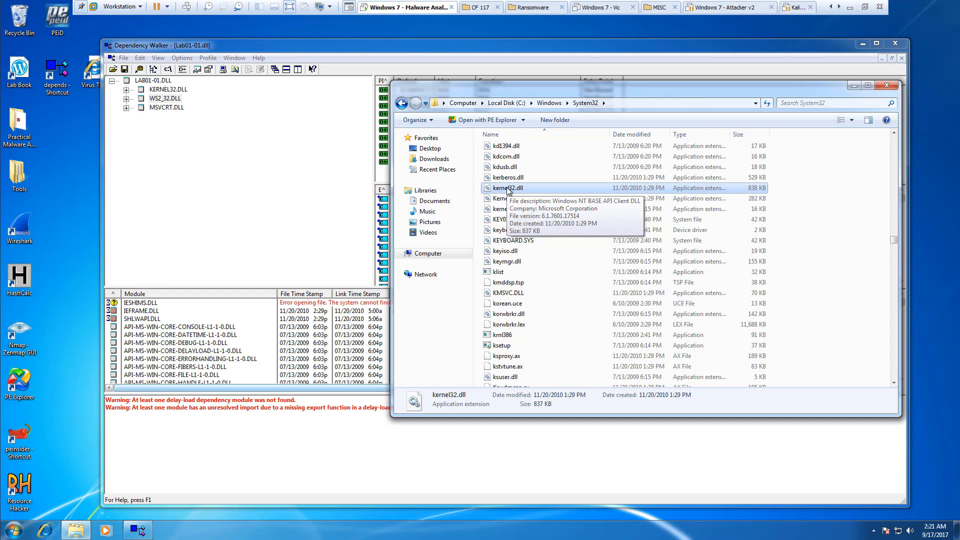
# Close the System32 Explorer window and Dependency Walker, leaving the desktop
pyautogui.click(167, 89)
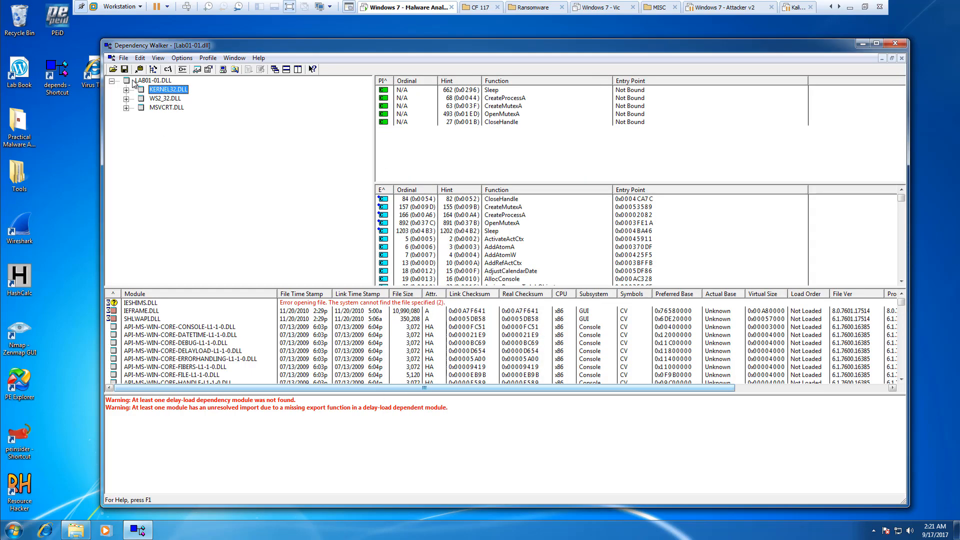
pyautogui.click(114, 70)
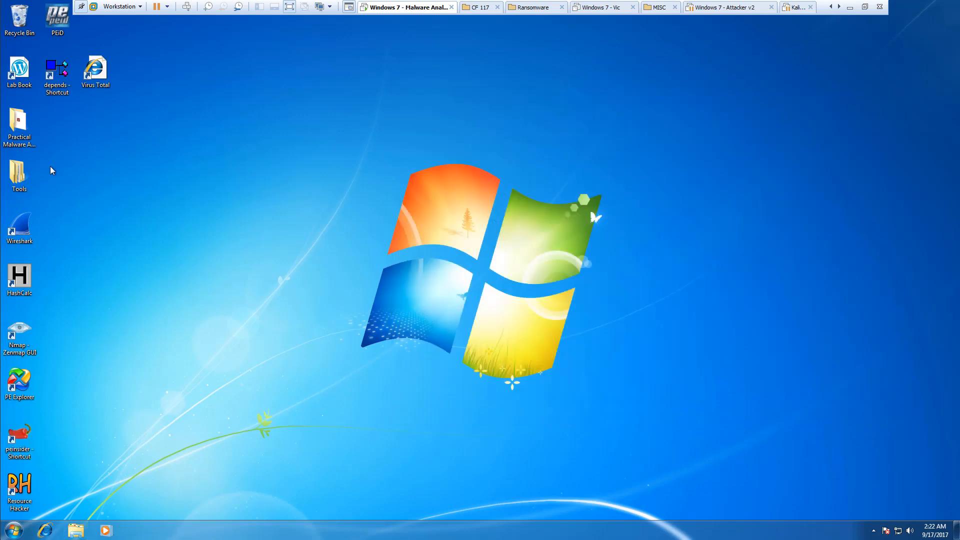
# Launch BinText from Tools > bintext303 and scan Lab01-01.dll, maximizing the window to list its strings
pyautogui.doubleClick(19, 170)
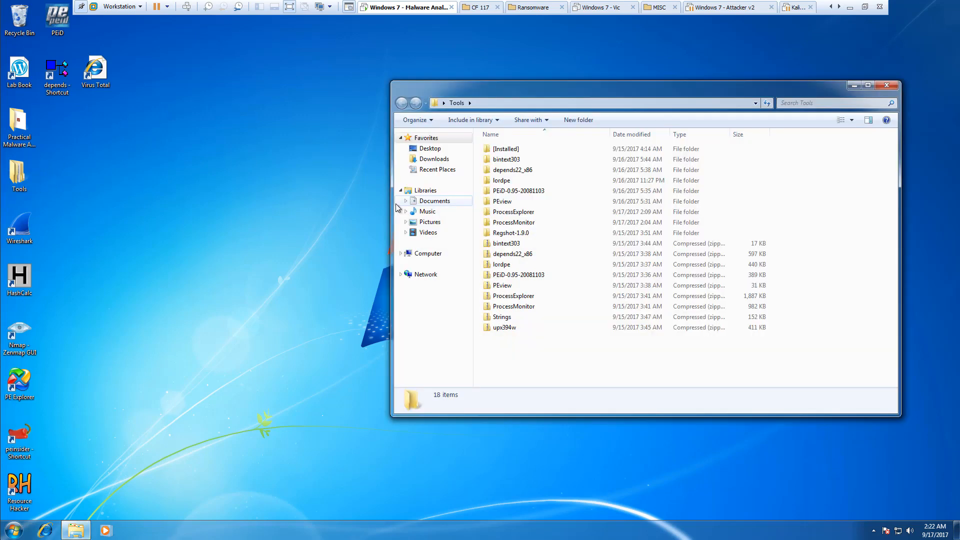
pyautogui.doubleClick(506, 159)
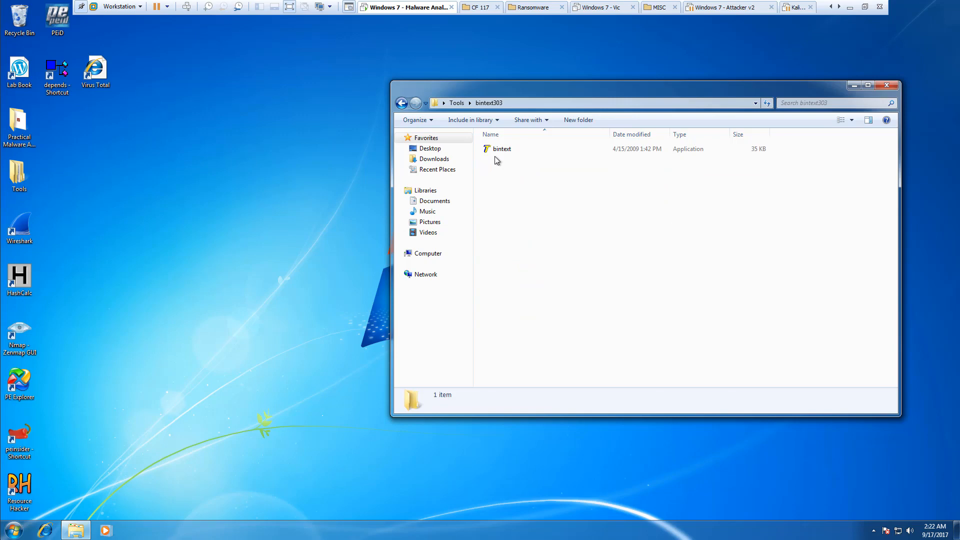
pyautogui.doubleClick(502, 148)
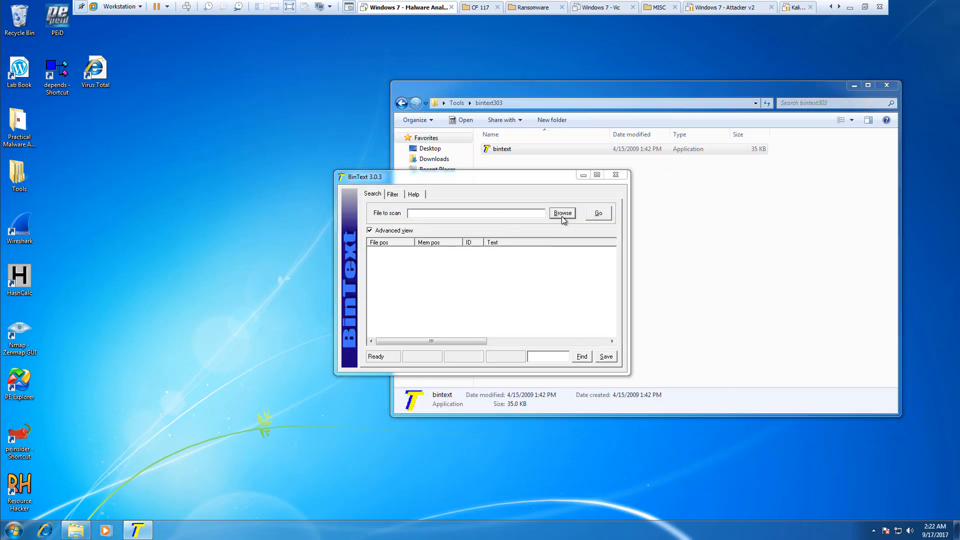
pyautogui.click(562, 213)
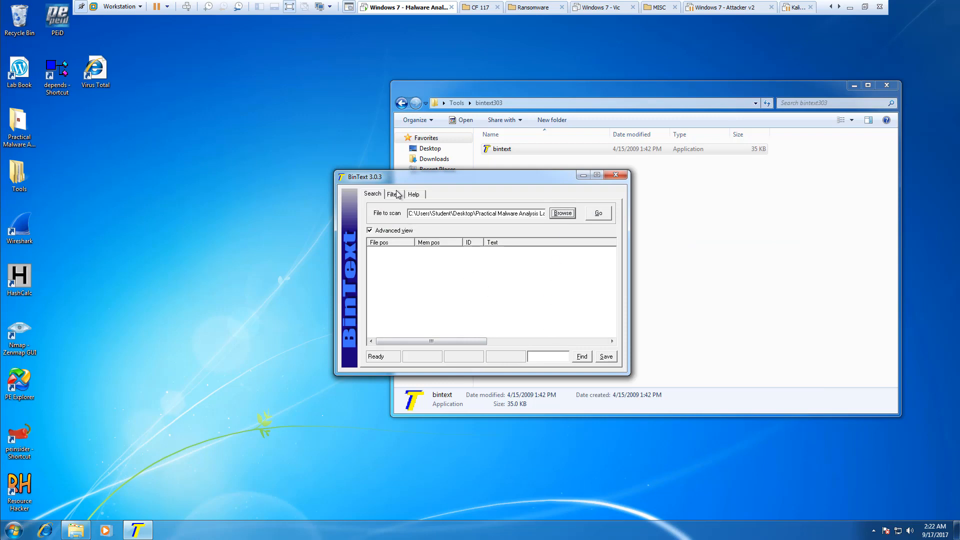
pyautogui.click(598, 213)
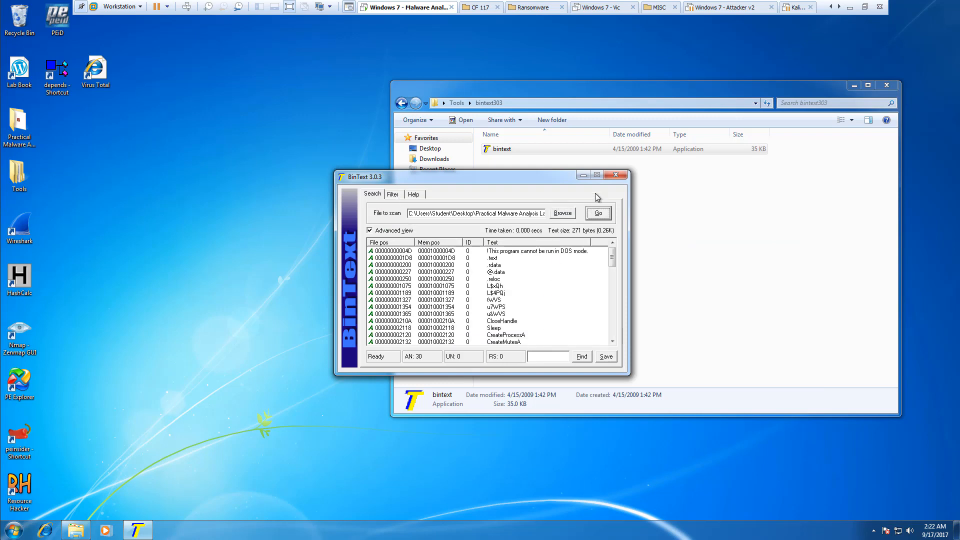
pyautogui.click(596, 175)
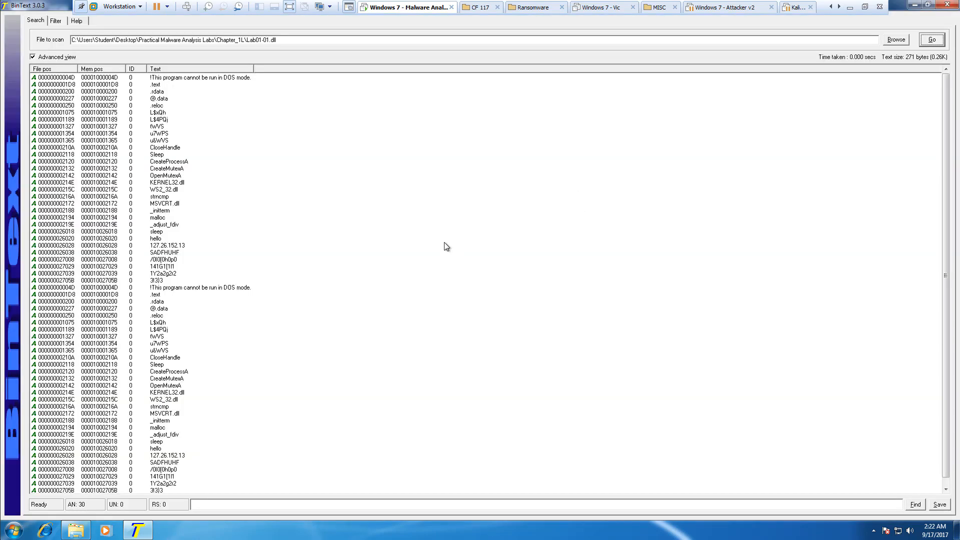
pyautogui.moveTo(198, 234)
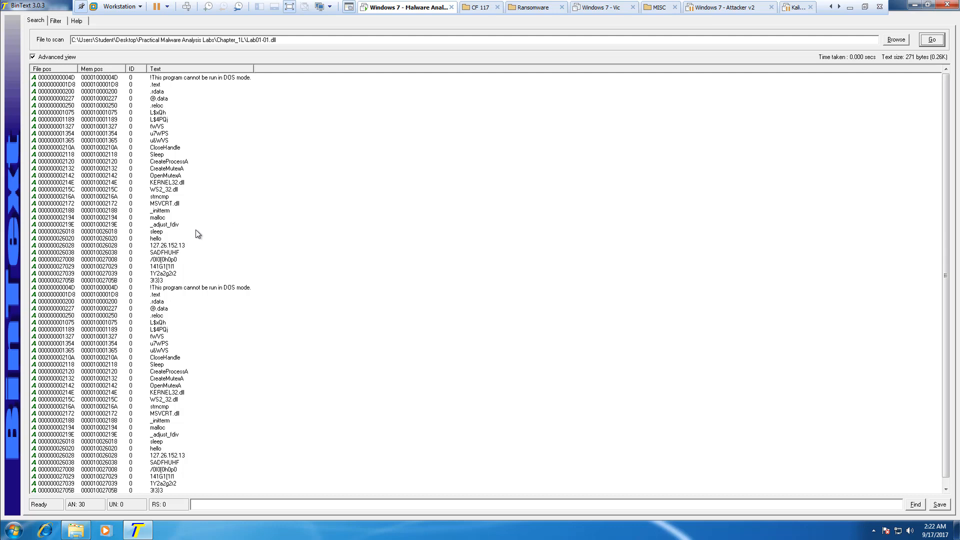
# Review the string list including 127.26.152.13, then close BinText and the bintext303 folder window
pyautogui.click(167, 456)
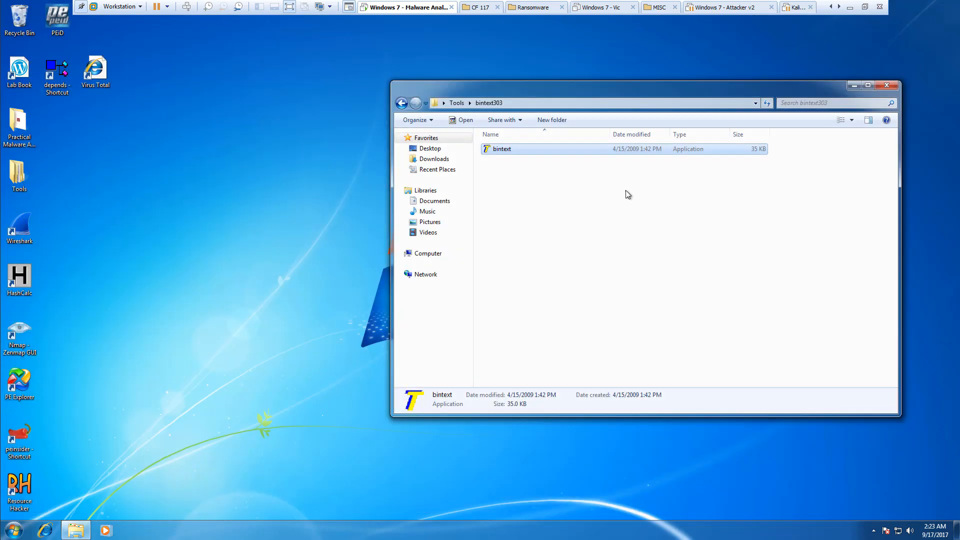
pyautogui.click(887, 86)
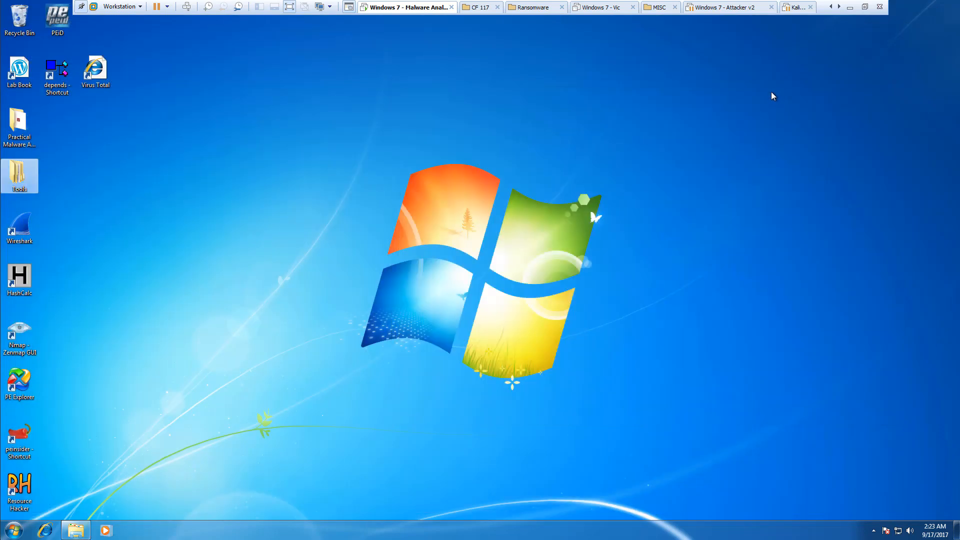